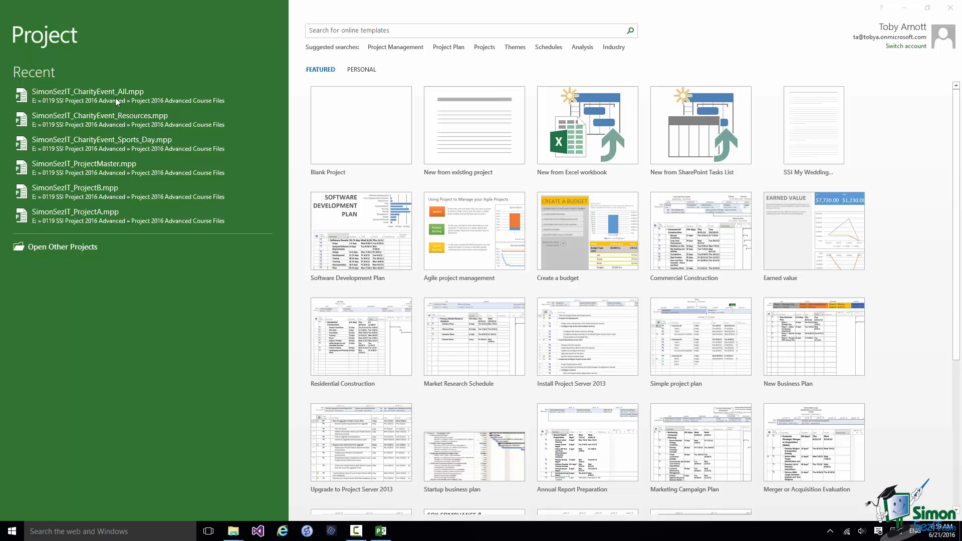
{"action": "mouse_move", "coordinate": [117, 96]}
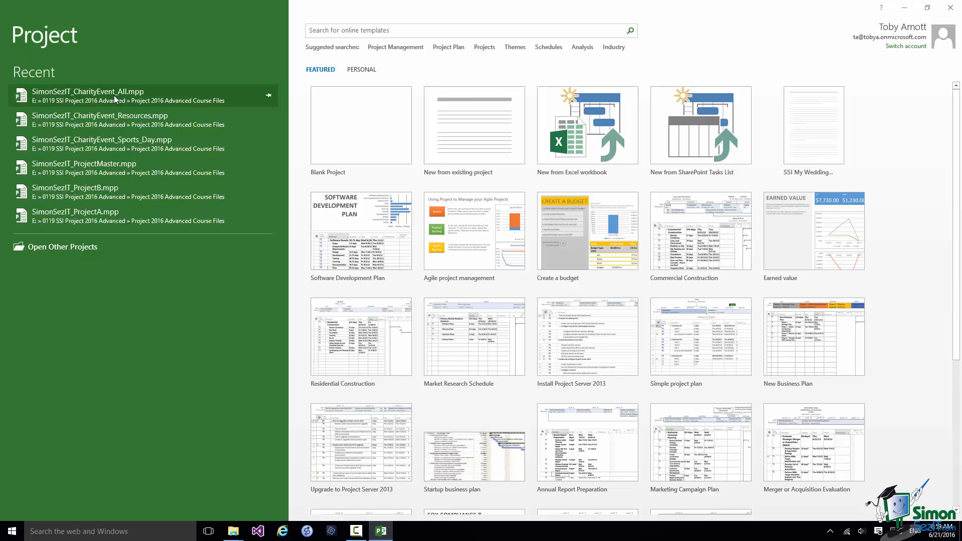
Open SimonSezIT_CharityEvent_All.mpp from the Recent list on the start screen.
{"action": "left_click", "coordinate": [88, 91]}
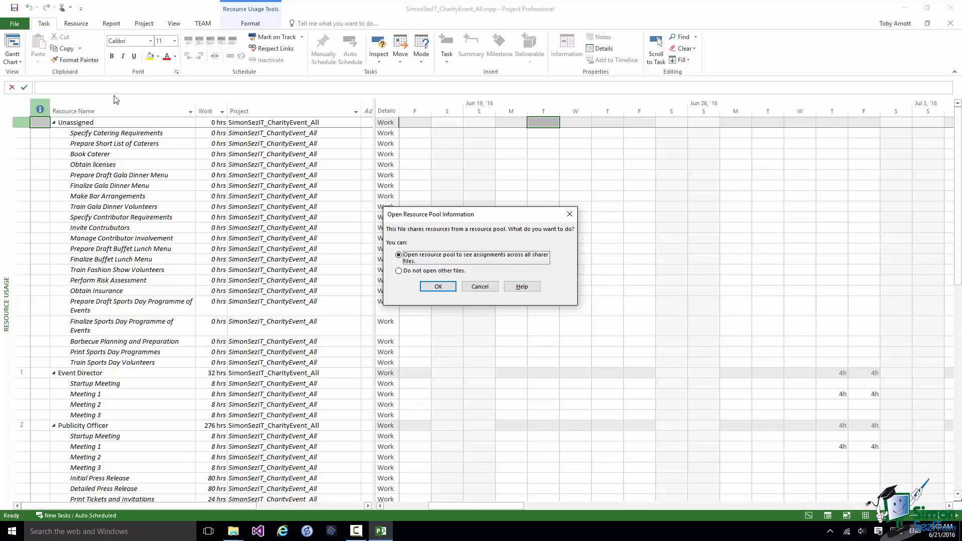
{"action": "mouse_move", "coordinate": [428, 304]}
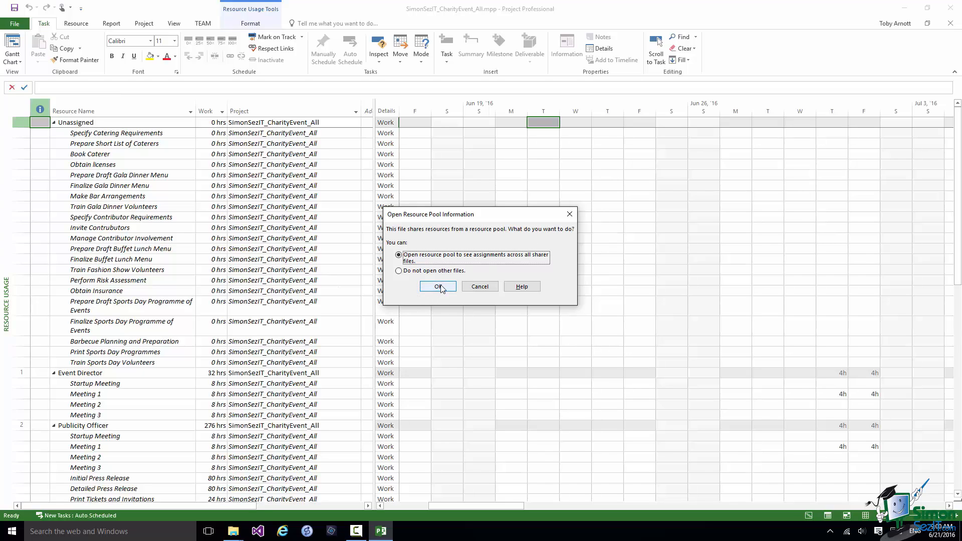
Open the shared resource pool, then check the open project files under View > Switch Windows.
{"action": "left_click", "coordinate": [437, 286]}
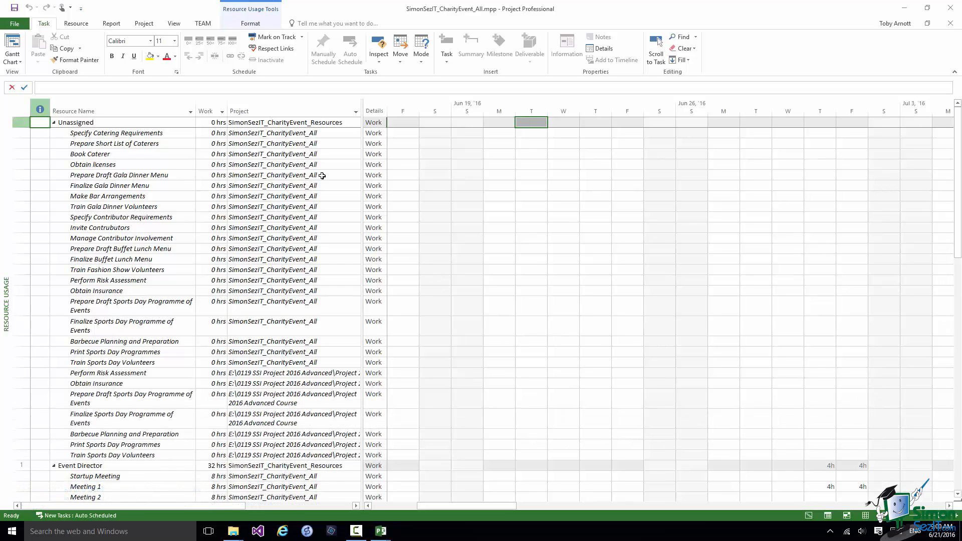
{"action": "left_click", "coordinate": [174, 24]}
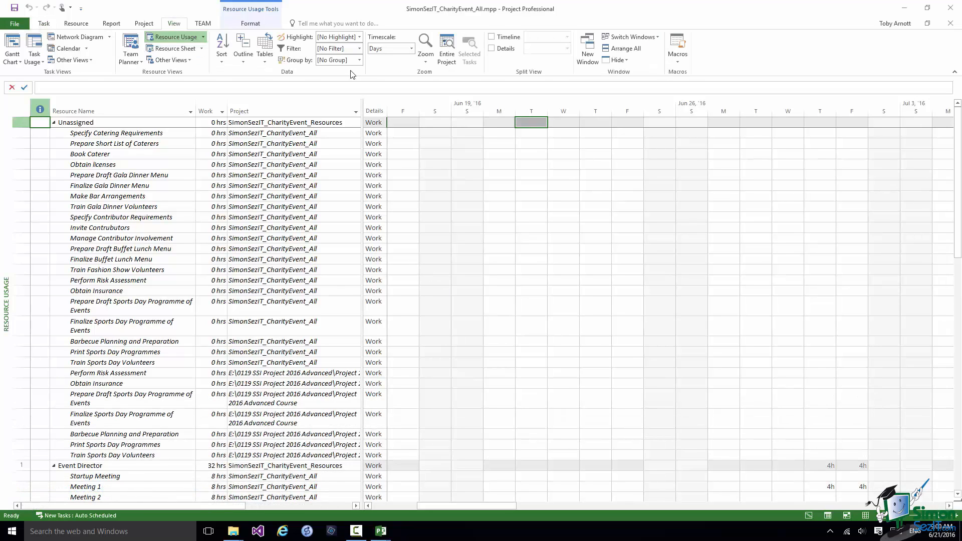
{"action": "left_click", "coordinate": [632, 36]}
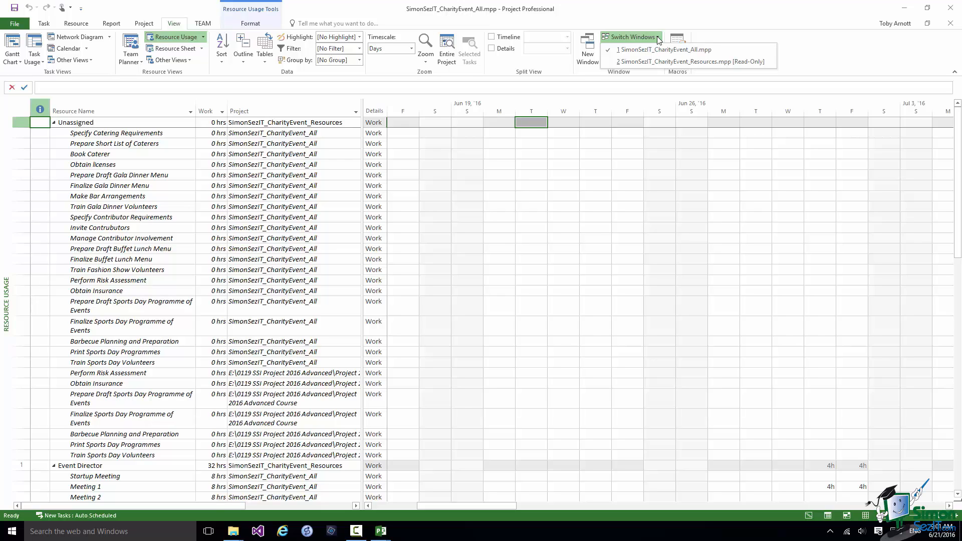
{"action": "left_click", "coordinate": [630, 37]}
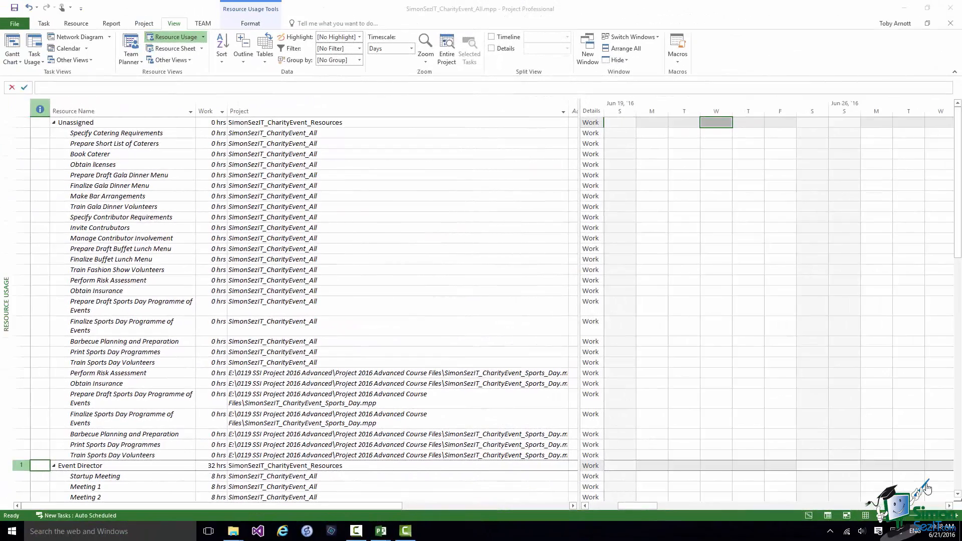
{"action": "mouse_move", "coordinate": [811, 521]}
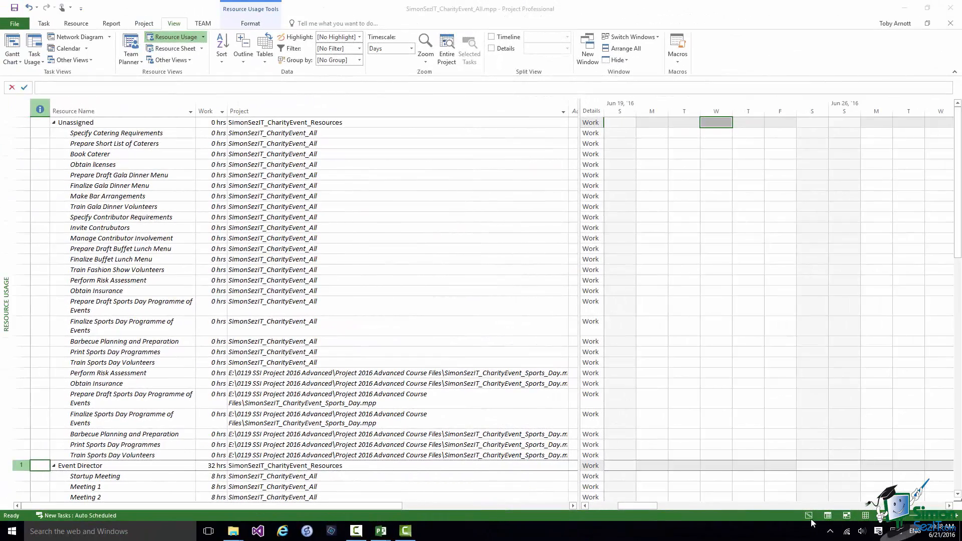
Switch to Gantt Chart view and scroll down to the Sports Day and Barbecue tasks.
{"action": "left_click", "coordinate": [809, 516]}
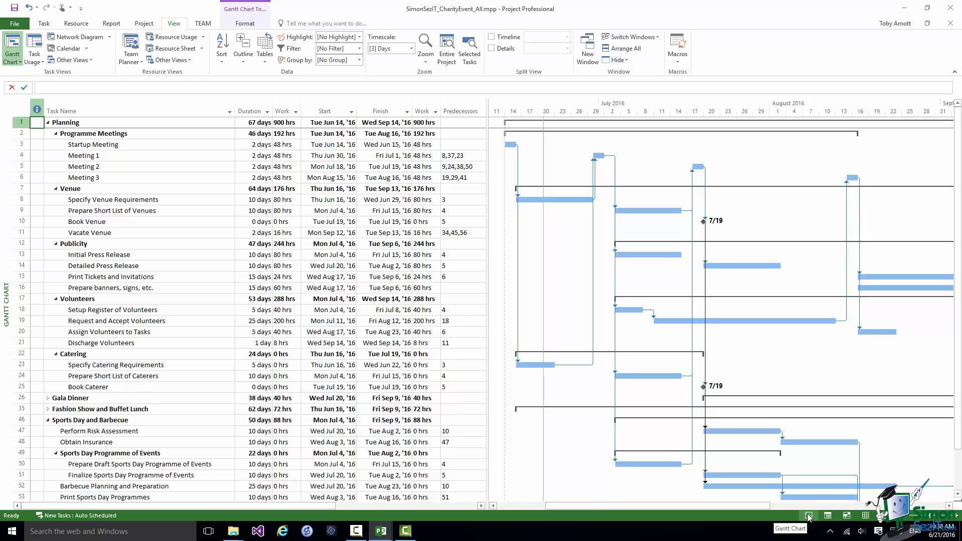
{"action": "mouse_move", "coordinate": [711, 497]}
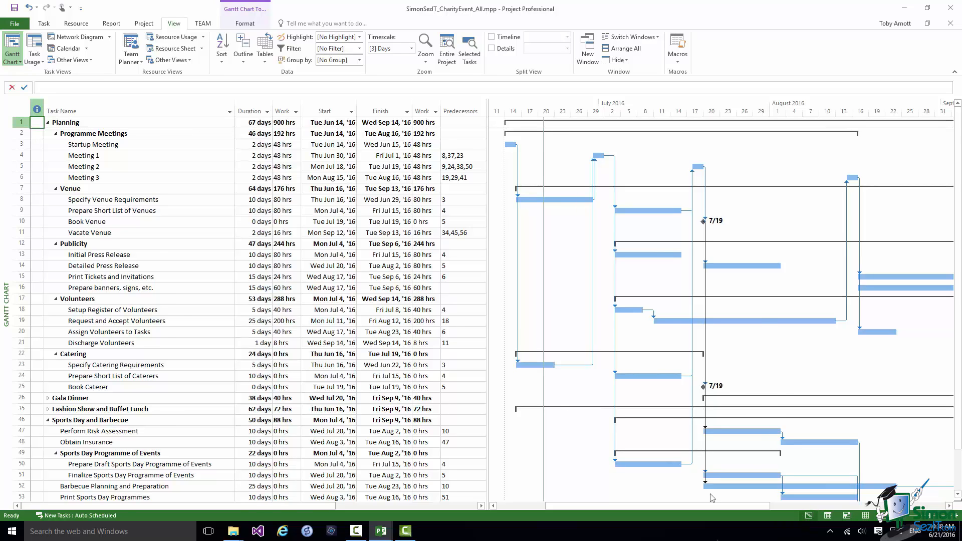
{"action": "scroll", "scroll_direction": "down", "scroll_amount": 3}
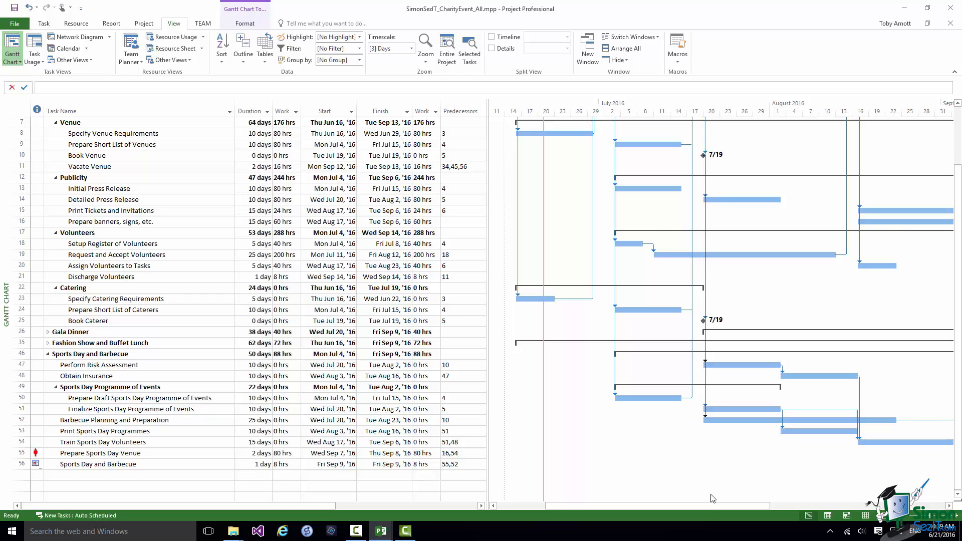
{"action": "scroll", "scroll_direction": "down", "scroll_amount": 3}
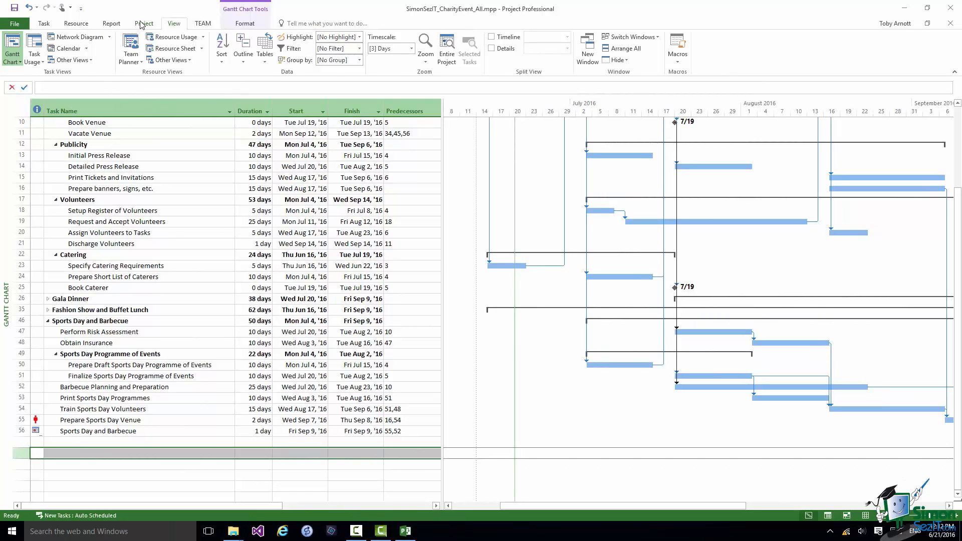
Insert SimonSezIT_CharityEvent_Sports_Day.mpp as a linked subproject, becoming task 58.
{"action": "left_click", "coordinate": [145, 23]}
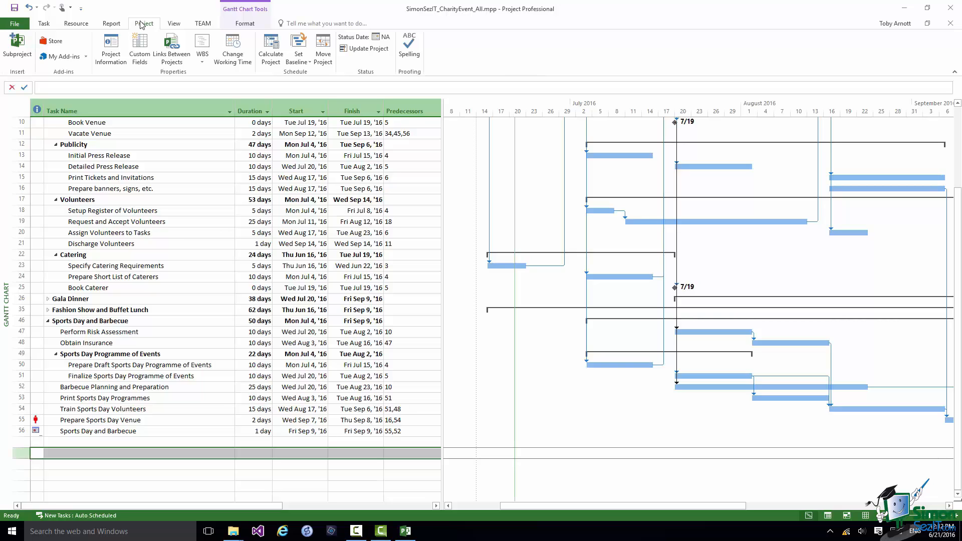
{"action": "mouse_move", "coordinate": [73, 36]}
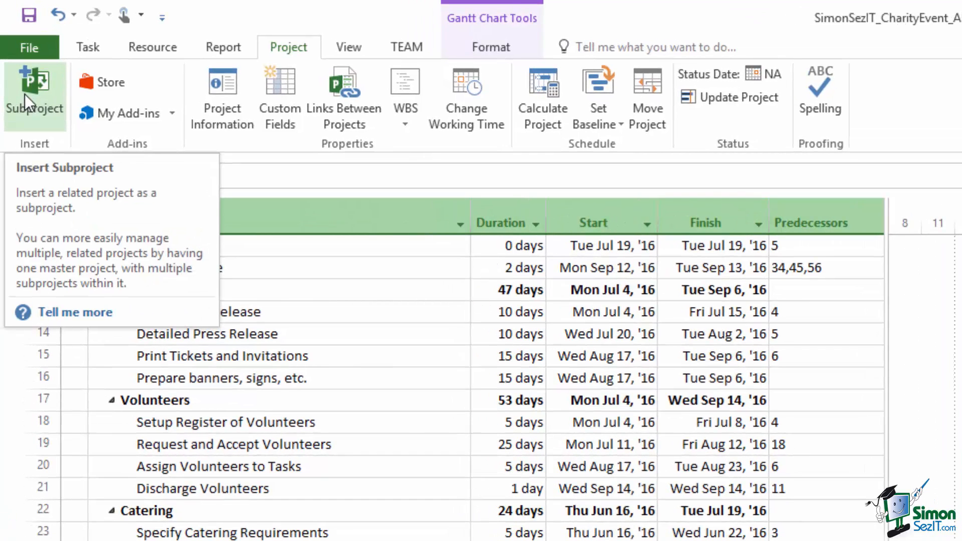
{"action": "left_click", "coordinate": [35, 95]}
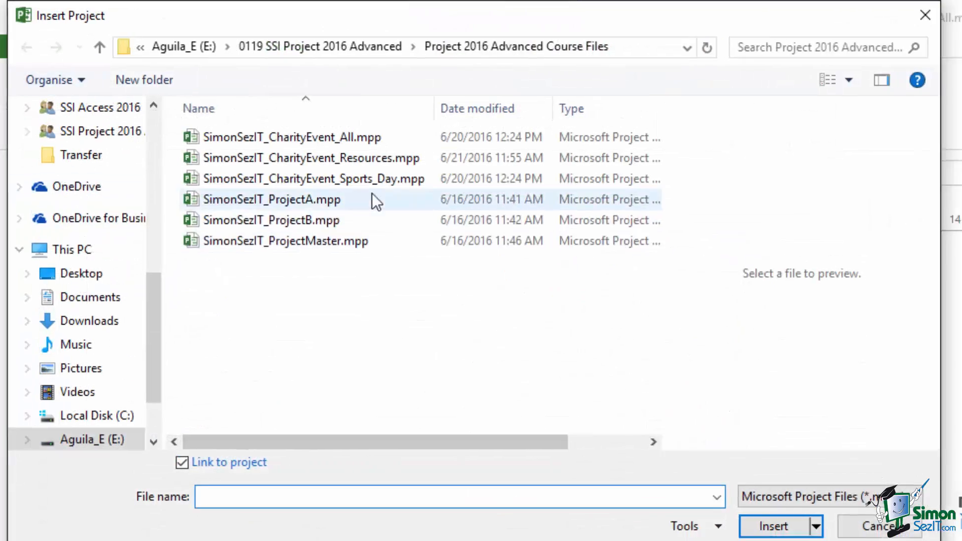
{"action": "left_click", "coordinate": [311, 179]}
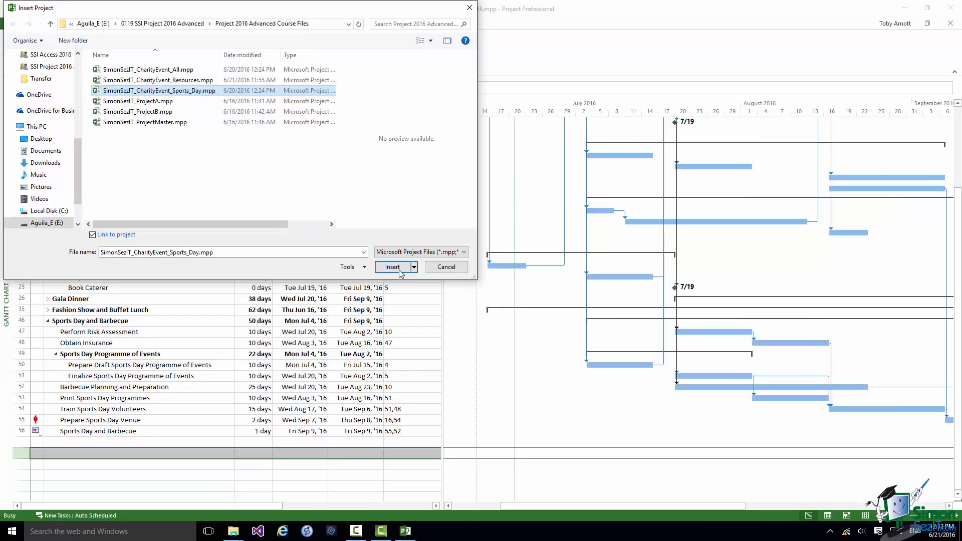
{"action": "left_click", "coordinate": [391, 266]}
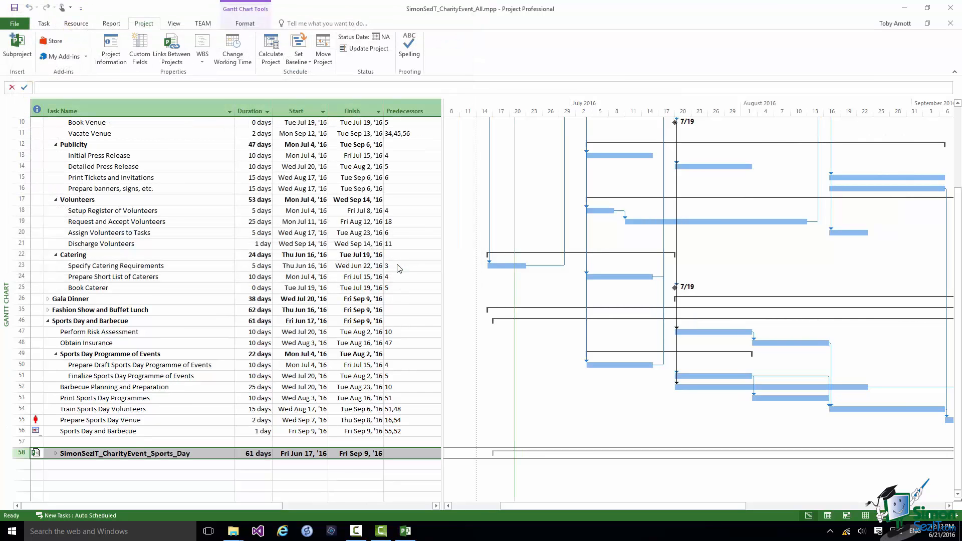
{"action": "mouse_move", "coordinate": [396, 264]}
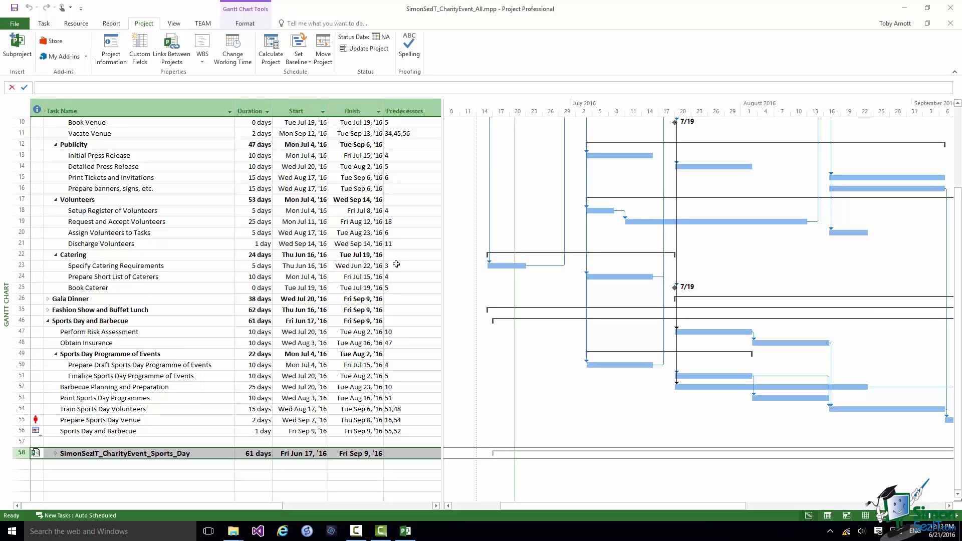
{"action": "mouse_move", "coordinate": [414, 280]}
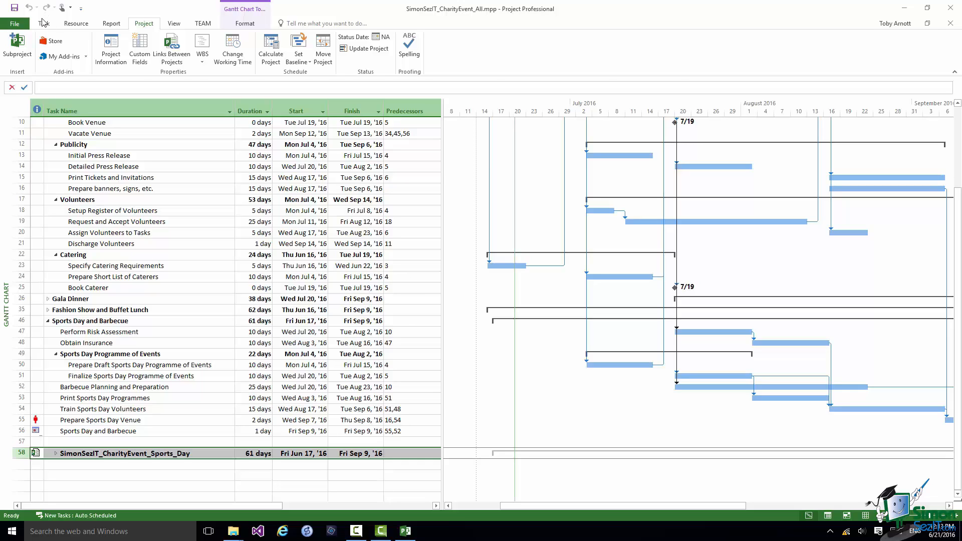
Outdent subproject 58 and expand it to reveal its tasks 1–11.
{"action": "left_click", "coordinate": [44, 24]}
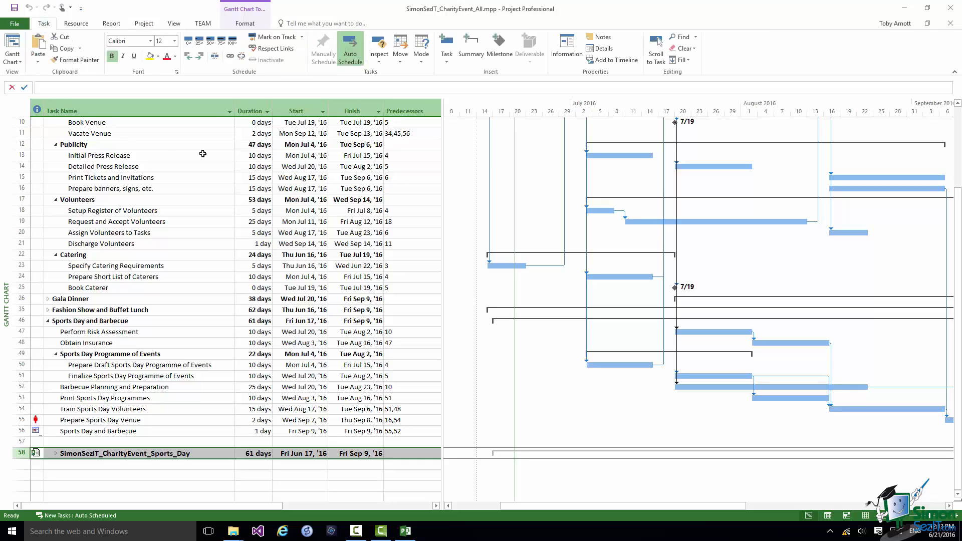
{"action": "mouse_move", "coordinate": [188, 56]}
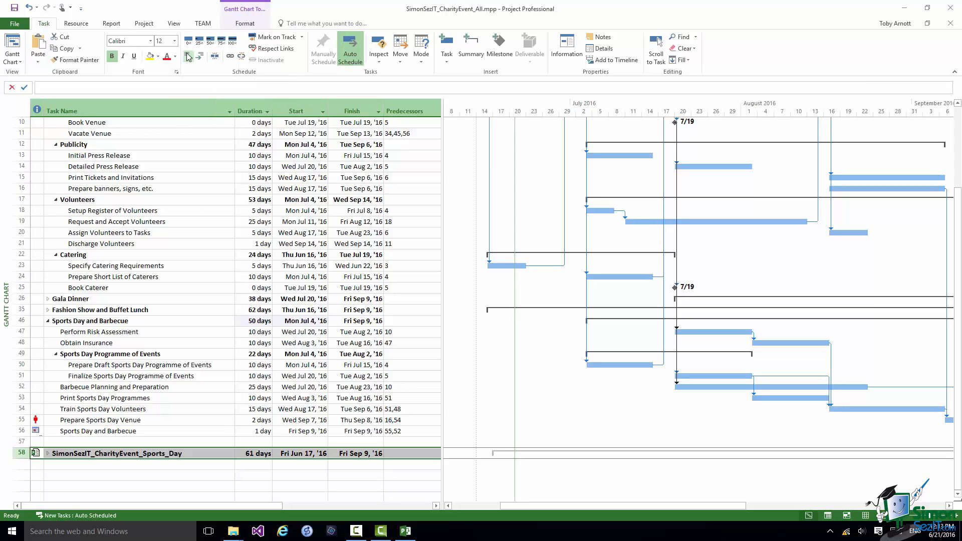
{"action": "mouse_move", "coordinate": [385, 492]}
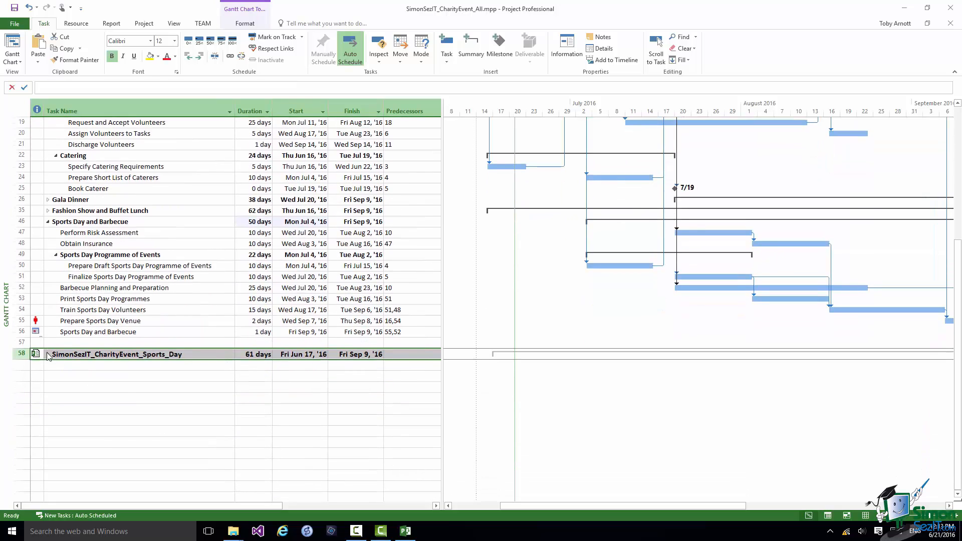
{"action": "left_click", "coordinate": [48, 354]}
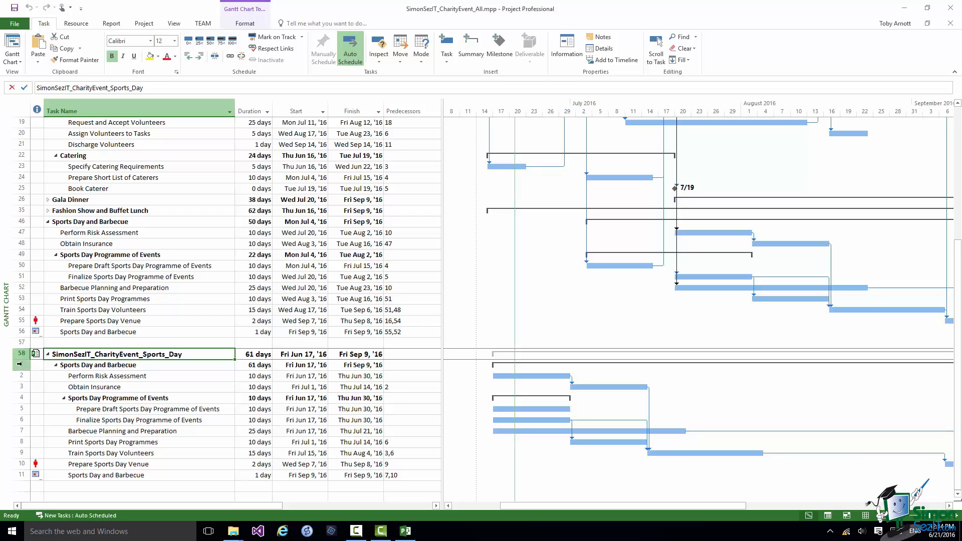
{"action": "left_click", "coordinate": [122, 365]}
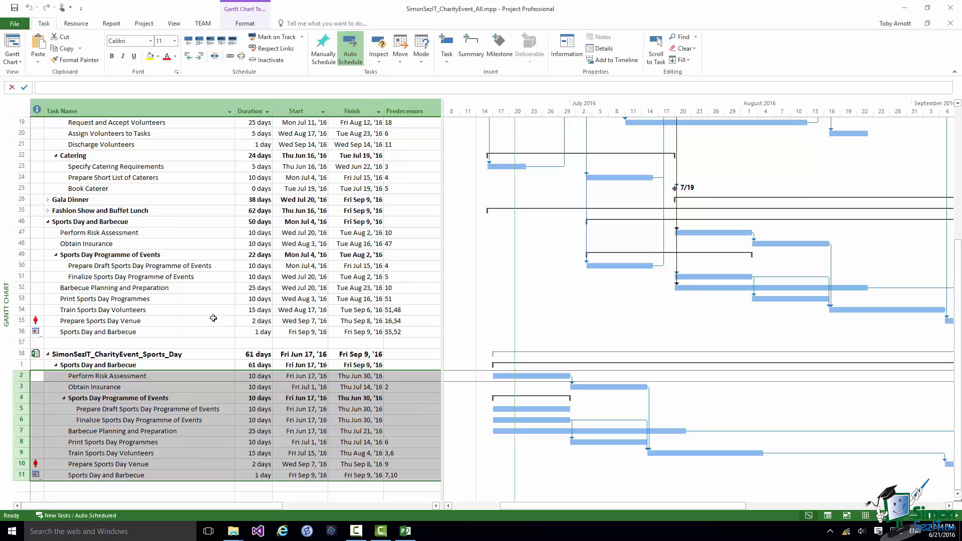
{"action": "mouse_move", "coordinate": [229, 341]}
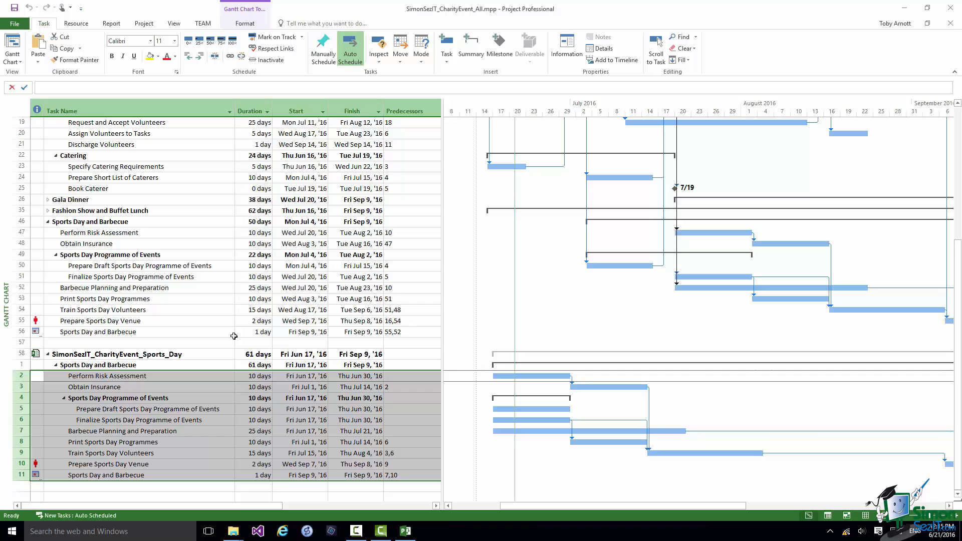
{"action": "mouse_move", "coordinate": [229, 257]}
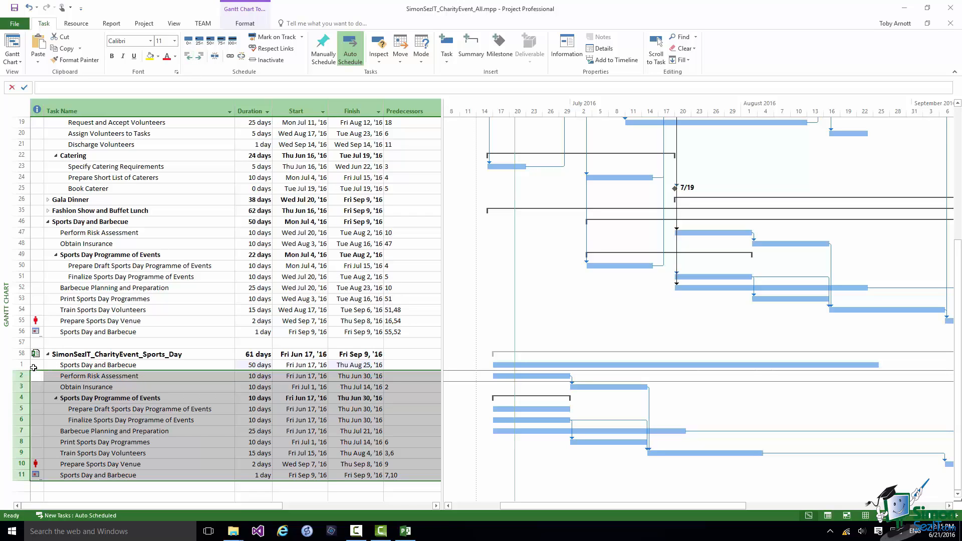
Select the subproject's old Sports Day and Barbecue summary row.
{"action": "left_click", "coordinate": [99, 364]}
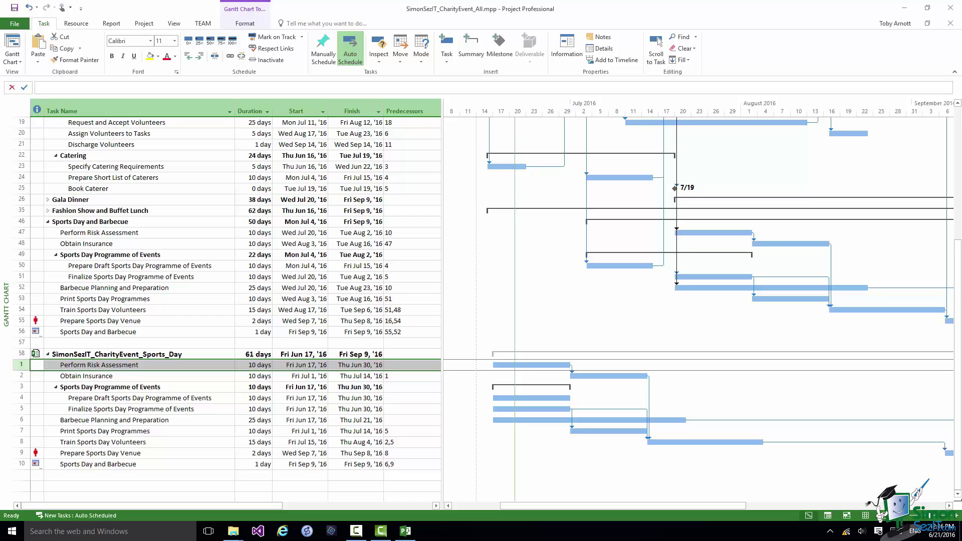
{"action": "mouse_move", "coordinate": [432, 497]}
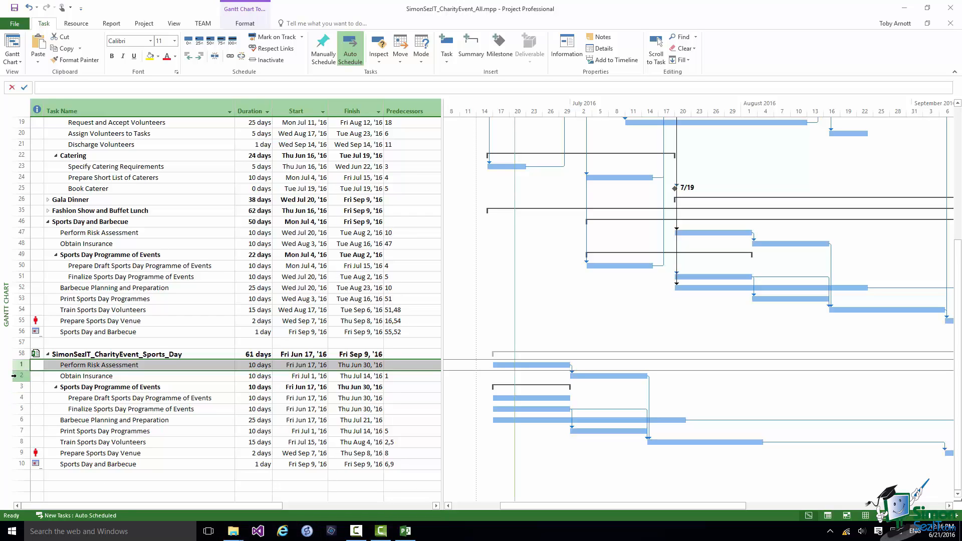
Compare Obtain Insurance in the subproject with the same task in the main plan.
{"action": "left_click", "coordinate": [86, 375]}
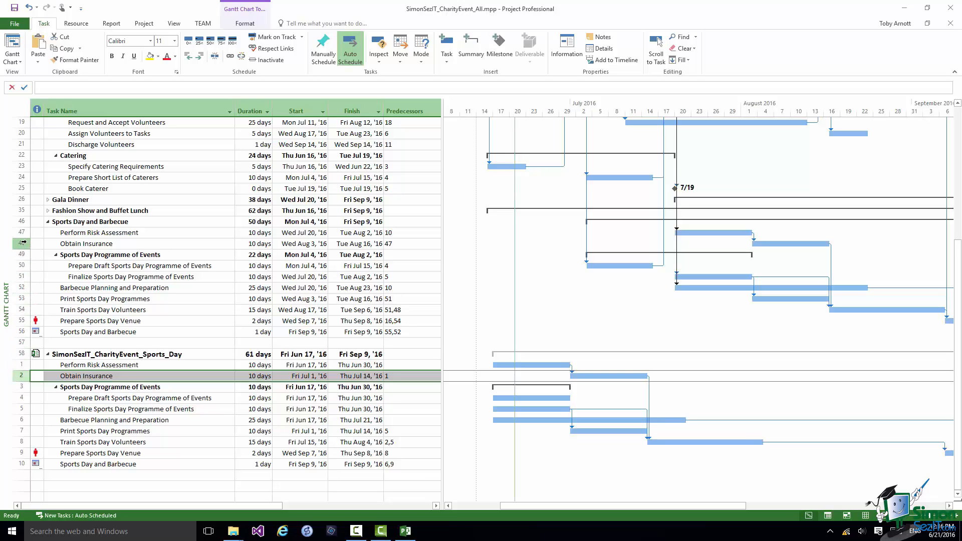
{"action": "left_click", "coordinate": [86, 243]}
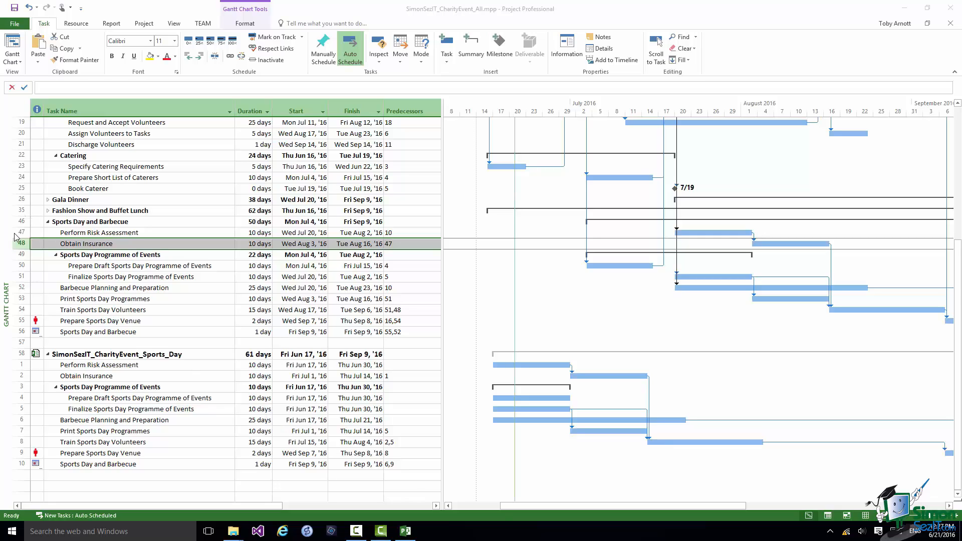
Locate Perform Risk Assessment and its predecessor Book Venue (task 10) in the main plan.
{"action": "left_click", "coordinate": [98, 233]}
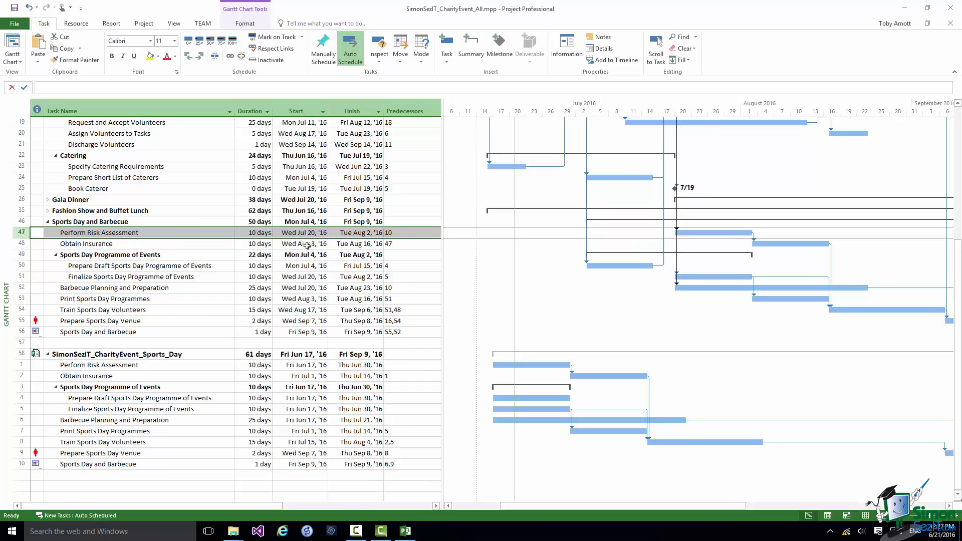
{"action": "mouse_move", "coordinate": [395, 236]}
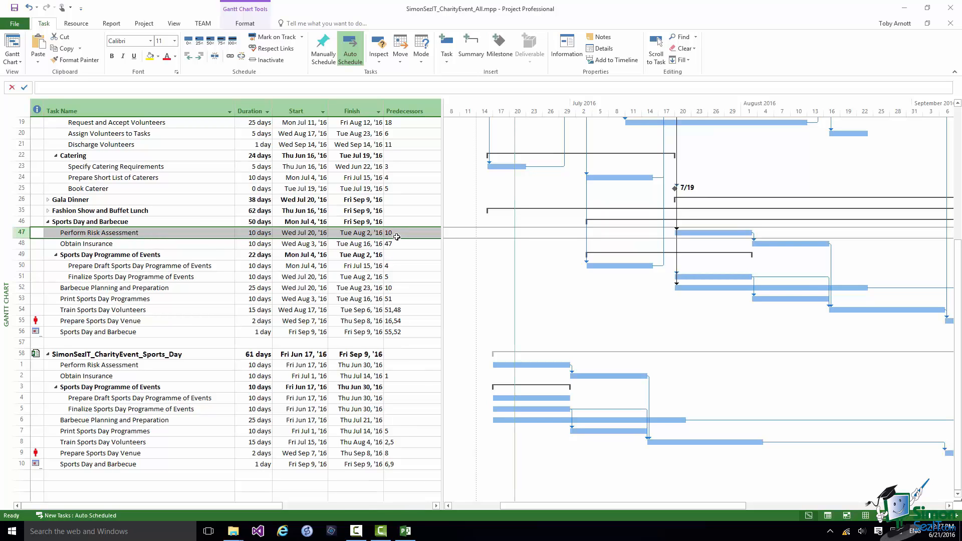
{"action": "scroll", "scroll_direction": "up", "scroll_amount": 3}
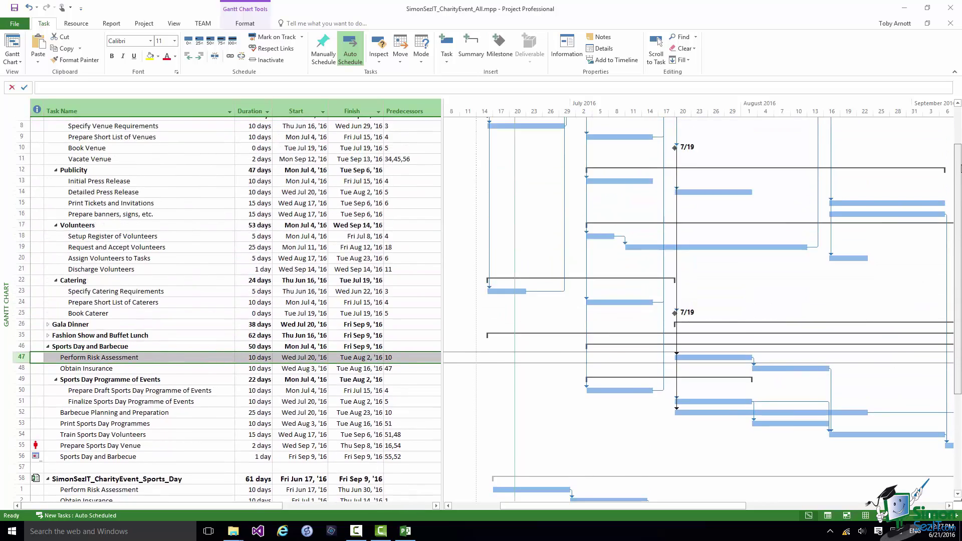
{"action": "scroll", "scroll_direction": "up", "scroll_amount": 3}
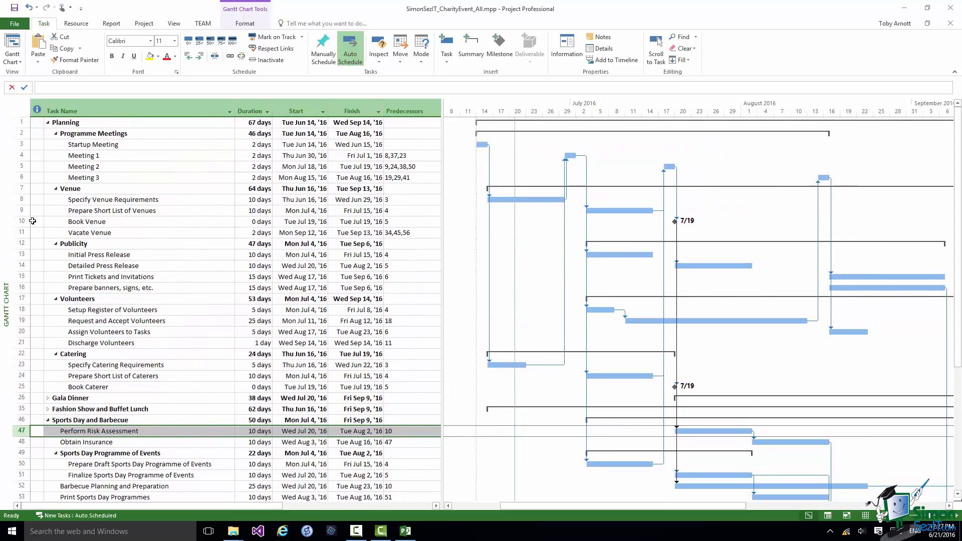
{"action": "left_click", "coordinate": [86, 221]}
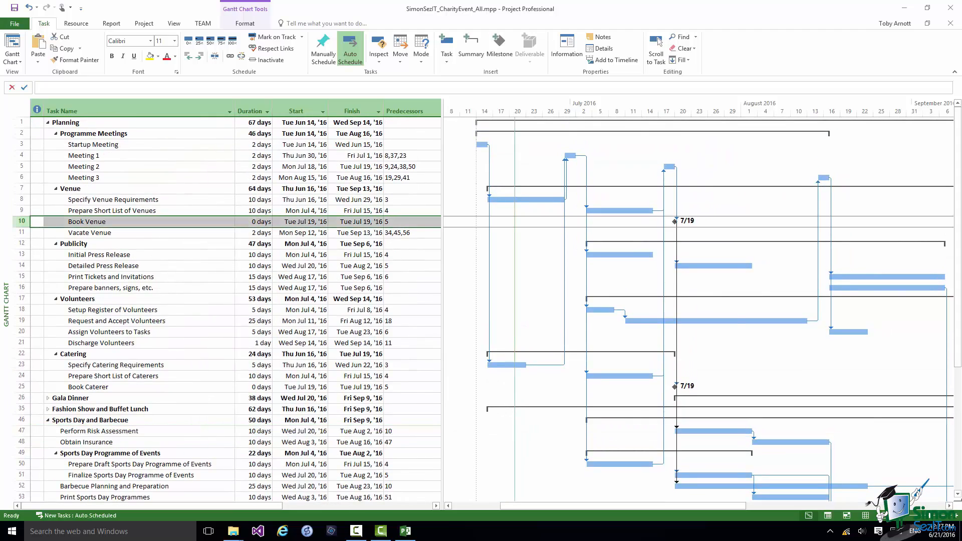
{"action": "scroll", "scroll_direction": "down", "scroll_amount": 3}
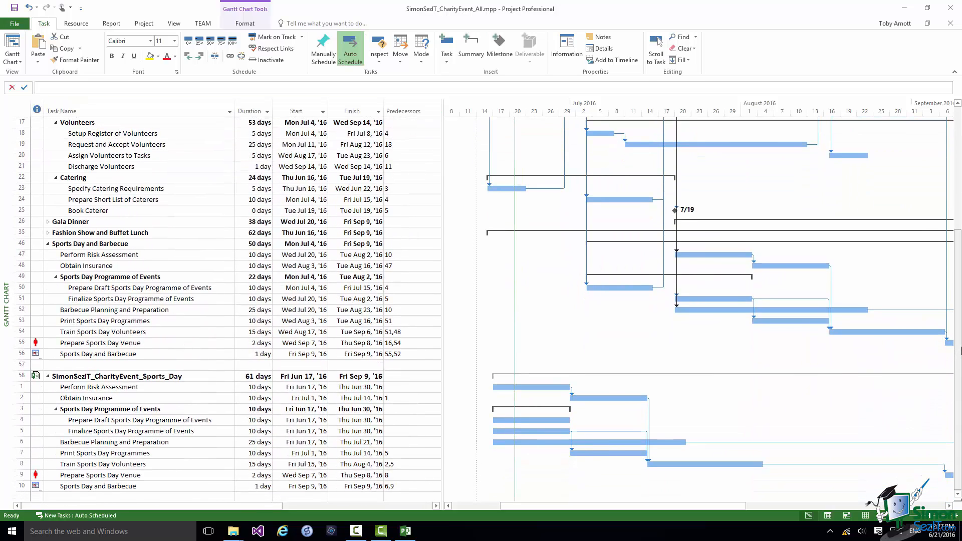
{"action": "mouse_move", "coordinate": [34, 388]}
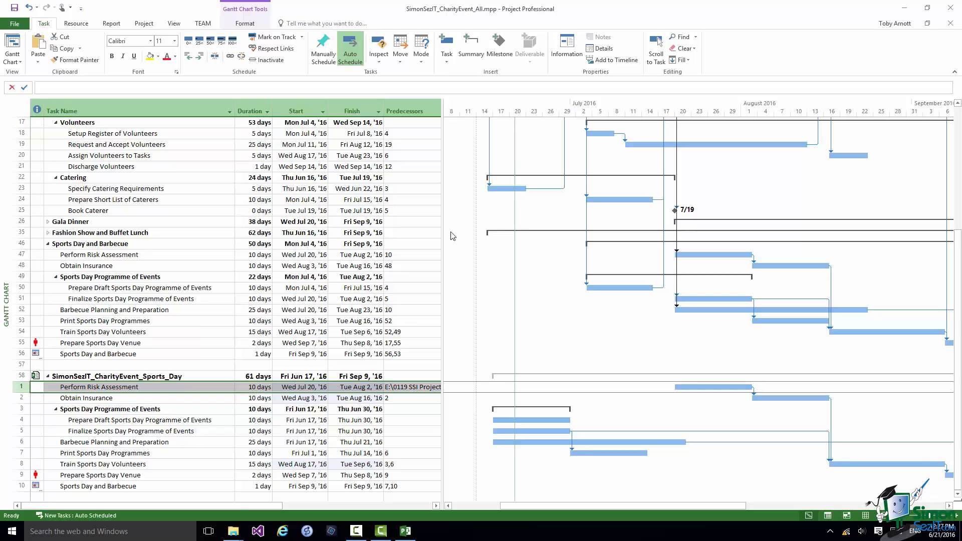
{"action": "mouse_move", "coordinate": [85, 263]}
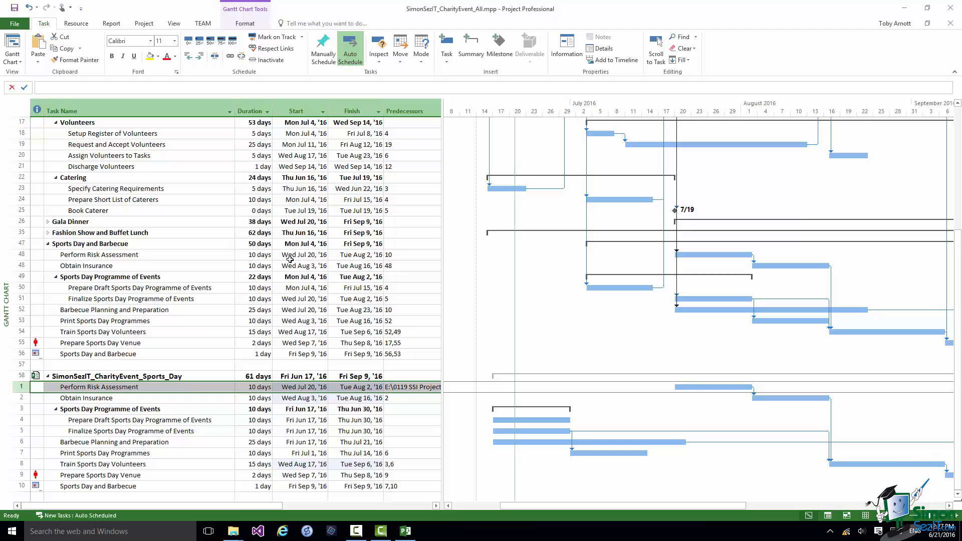
{"action": "mouse_move", "coordinate": [442, 286]}
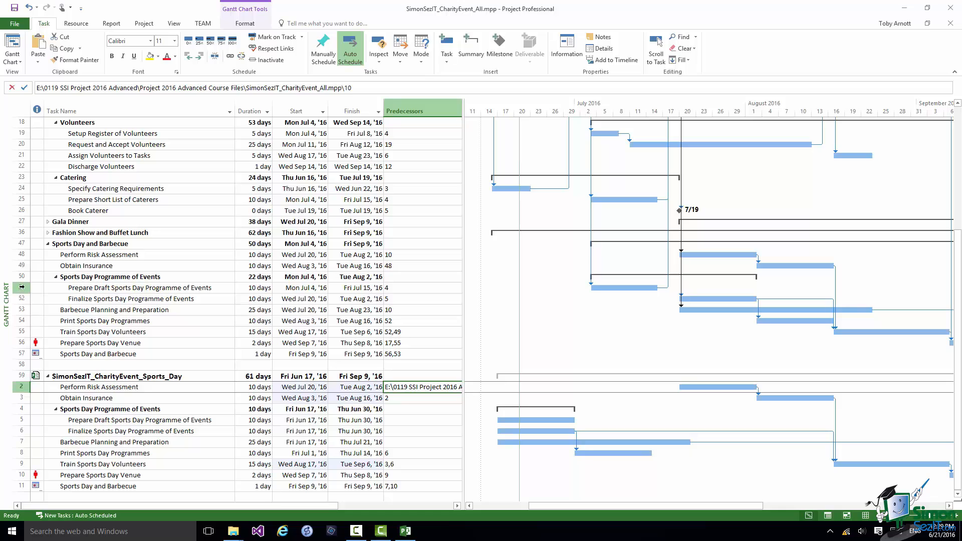
Check Prepare Draft Sports Day Programme of Events against Meeting 1, then select its subproject copy.
{"action": "left_click", "coordinate": [139, 287]}
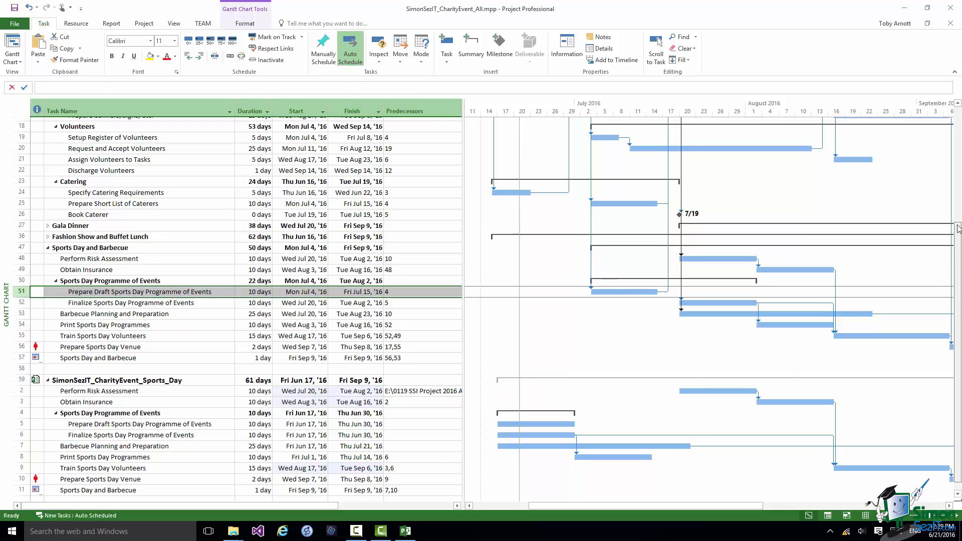
{"action": "scroll", "scroll_direction": "up", "scroll_amount": 3}
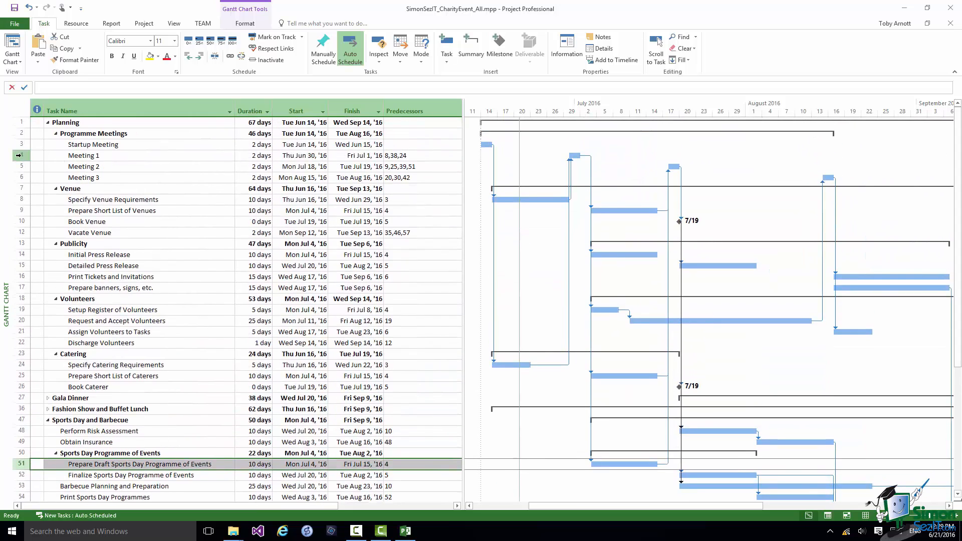
{"action": "left_click", "coordinate": [82, 155]}
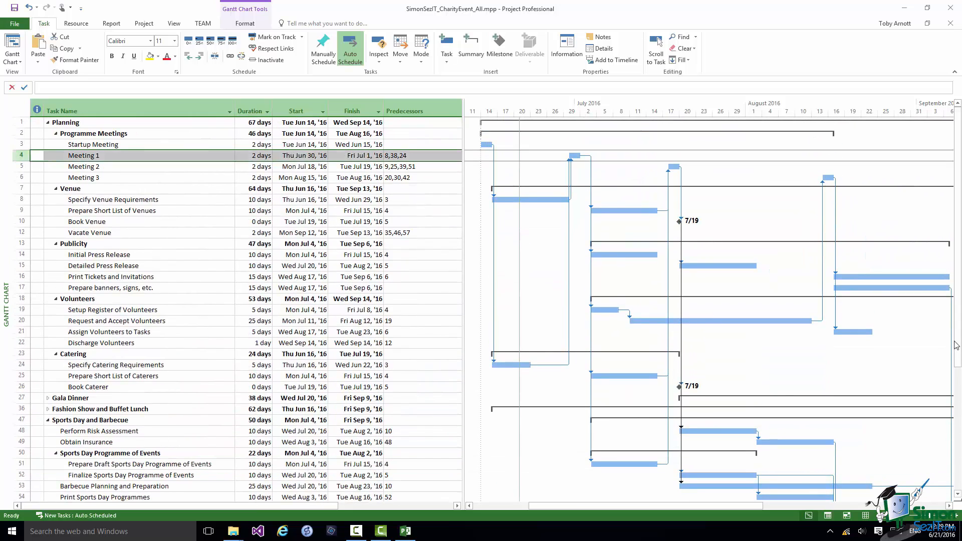
{"action": "scroll", "scroll_direction": "down", "scroll_amount": 3}
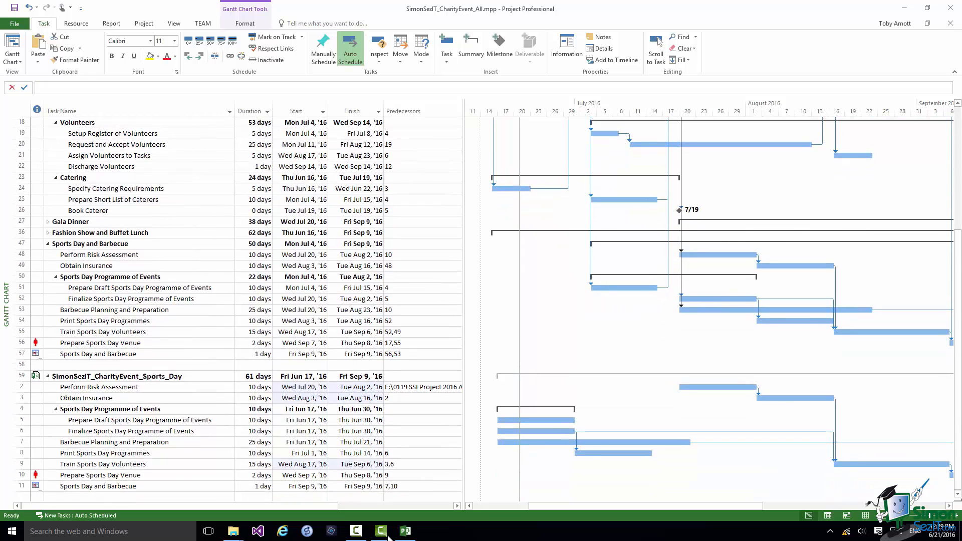
{"action": "left_click", "coordinate": [20, 420]}
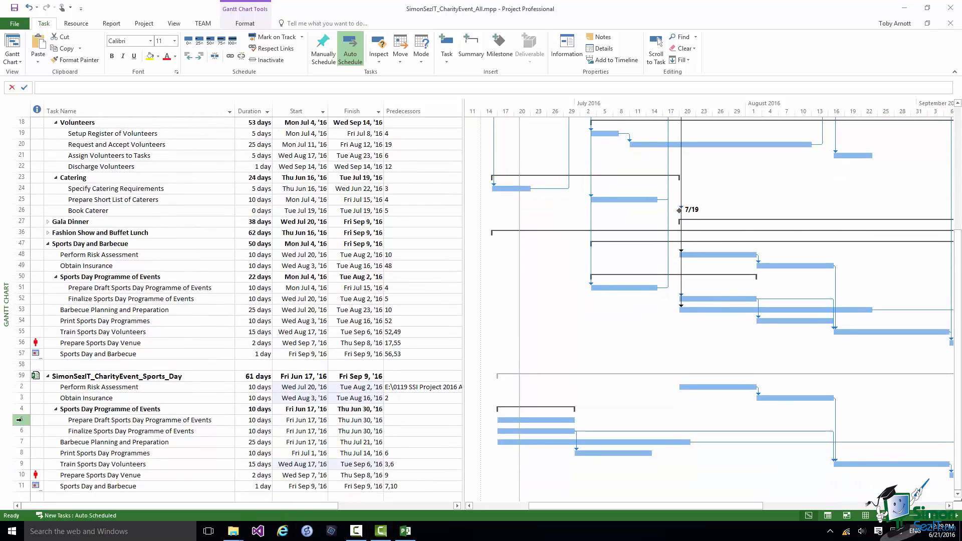
{"action": "left_click", "coordinate": [141, 419]}
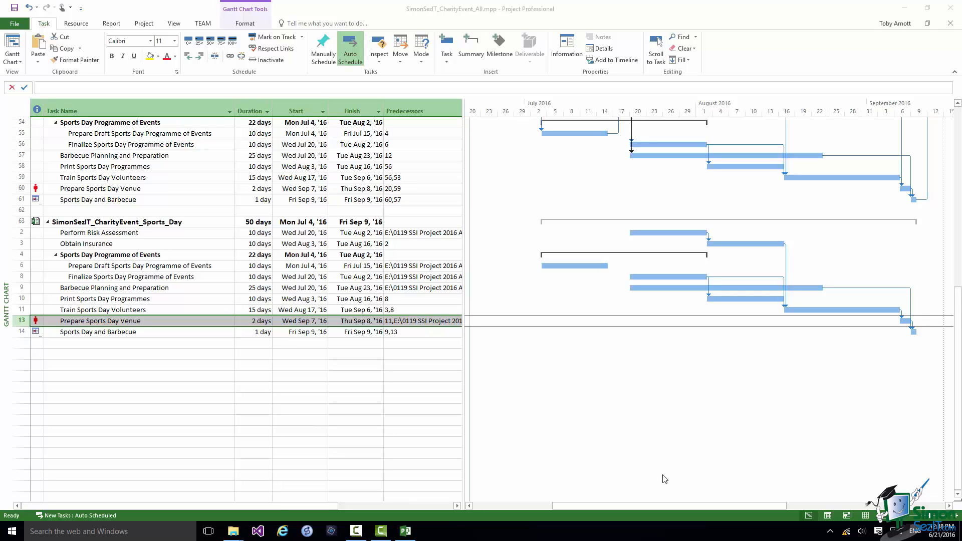
{"action": "mouse_move", "coordinate": [18, 204]}
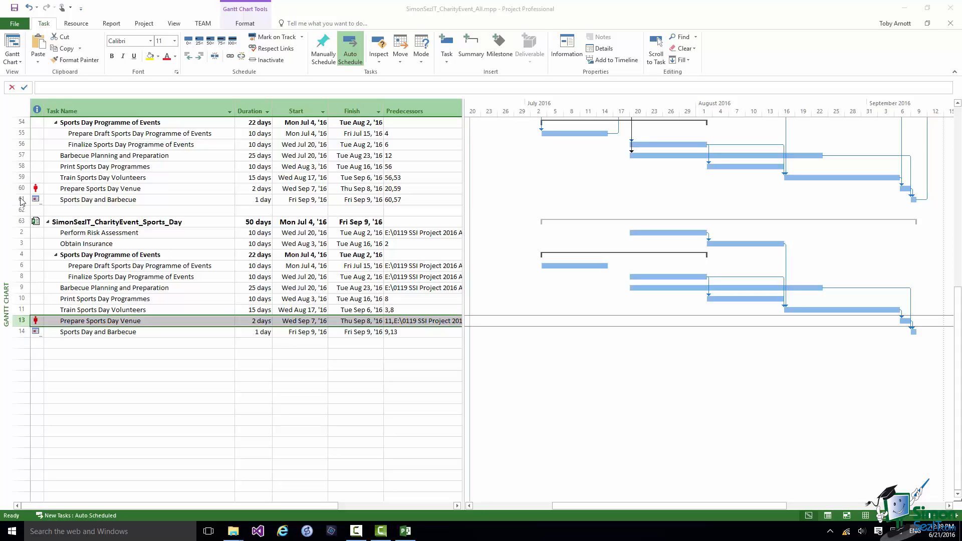
Select the main plan's Sports Day and Barbecue task and scroll up the task table.
{"action": "left_click", "coordinate": [22, 199]}
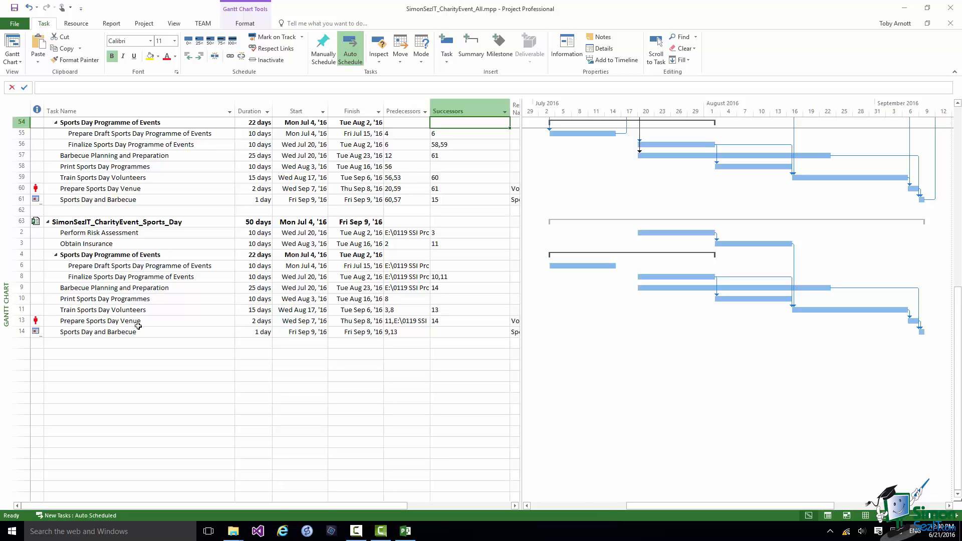
{"action": "left_click", "coordinate": [22, 199]}
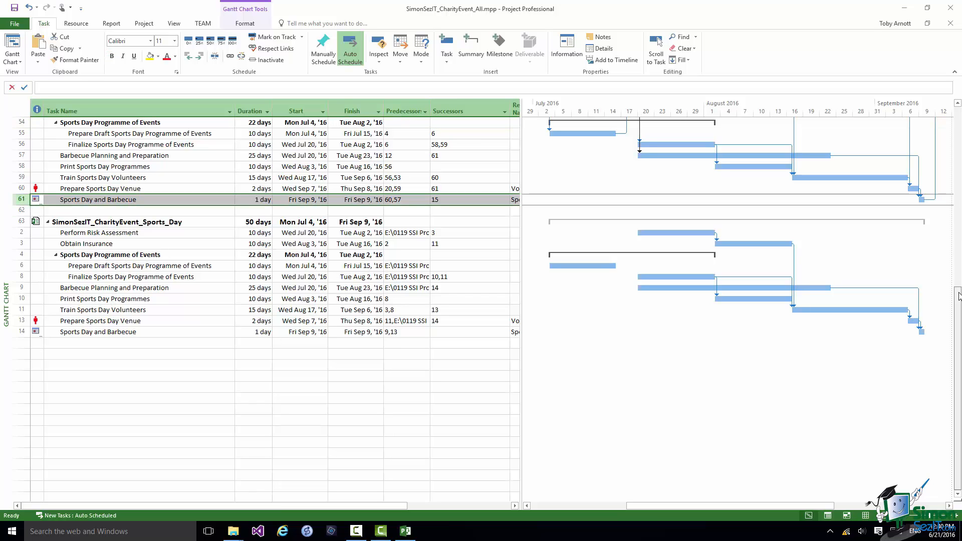
{"action": "scroll", "scroll_direction": "up", "scroll_amount": 3}
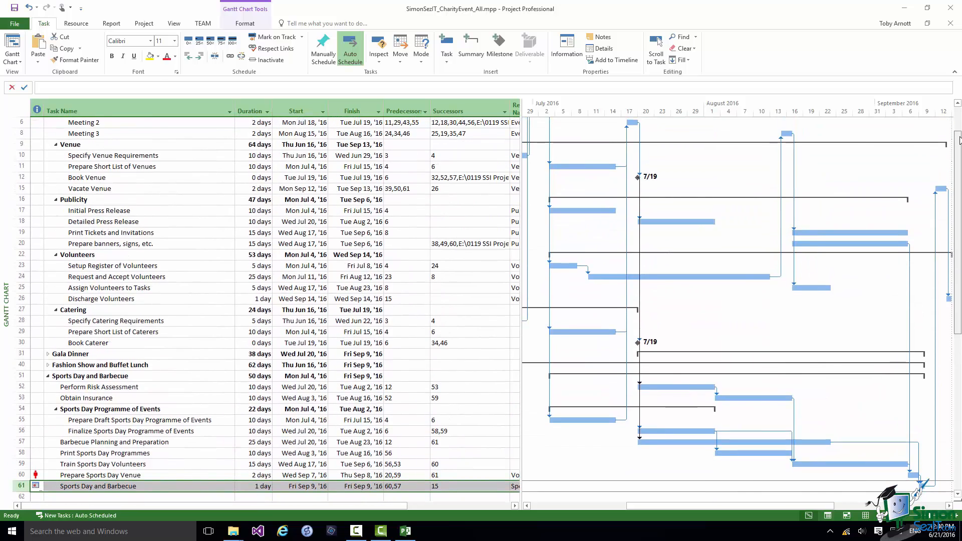
Link the subproject's Sports Day and Barbecue task to Vacate Venue in the main plan.
{"action": "scroll", "scroll_direction": "down", "scroll_amount": 3}
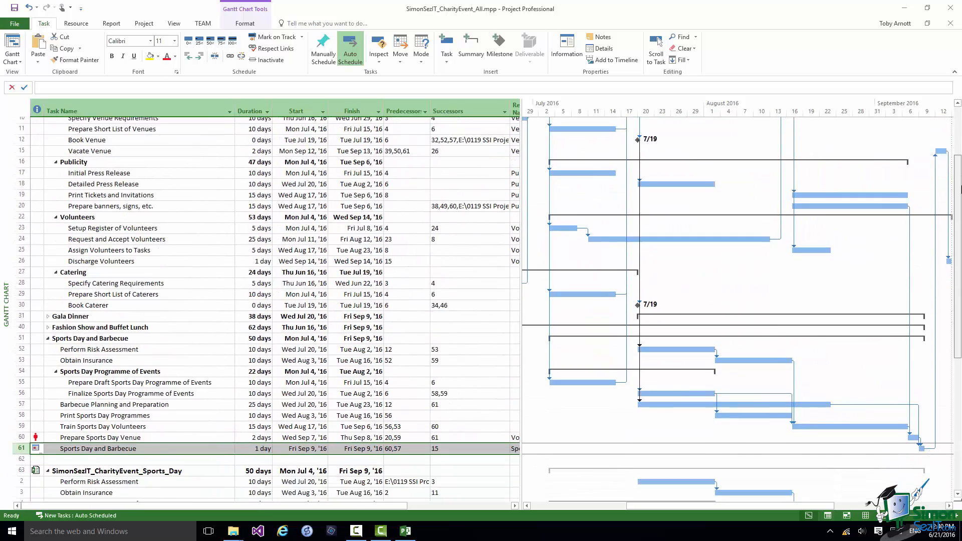
{"action": "scroll", "scroll_direction": "down", "scroll_amount": 3}
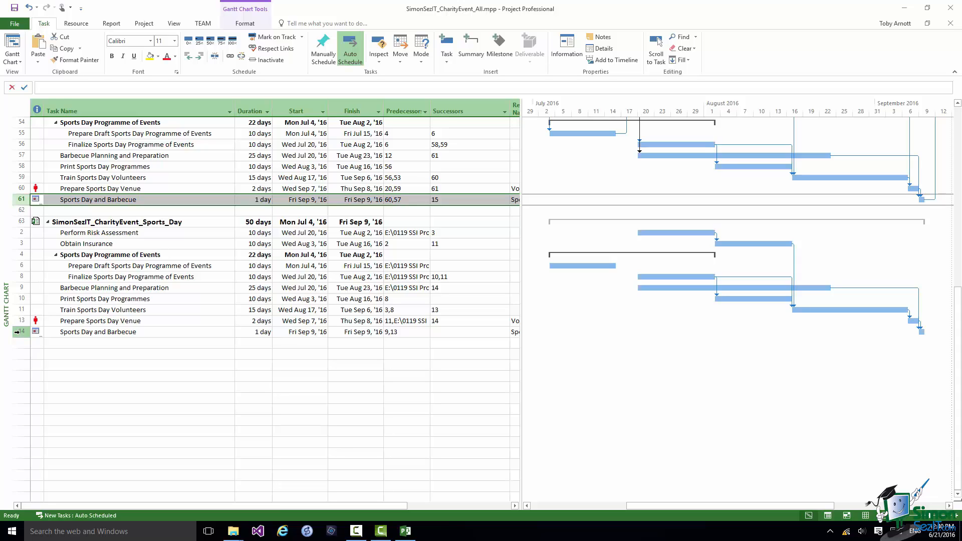
{"action": "left_click", "coordinate": [96, 331]}
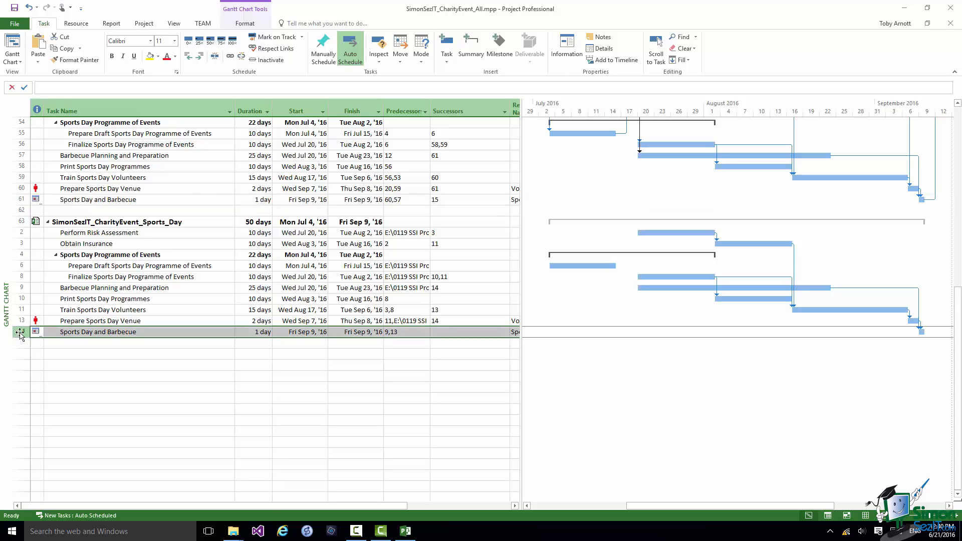
{"action": "left_click", "coordinate": [21, 331]}
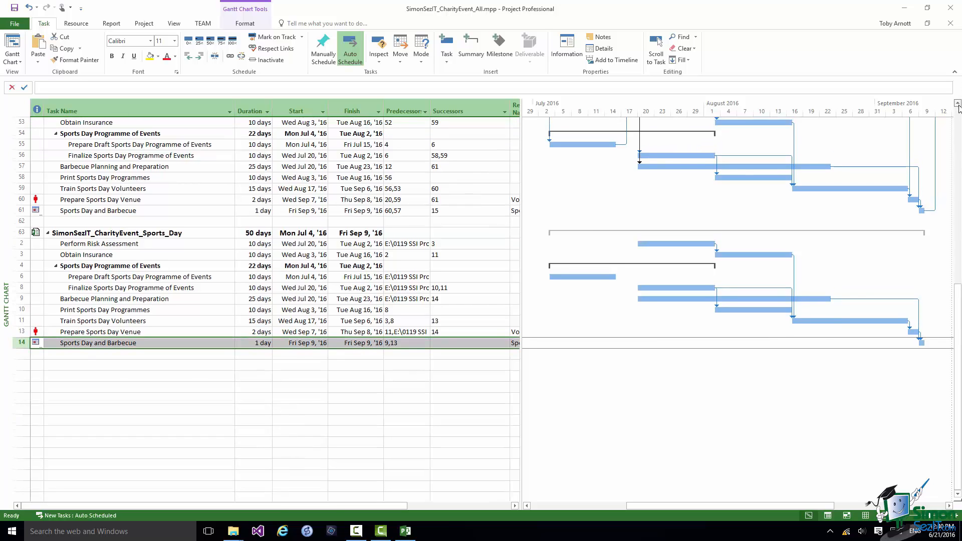
{"action": "scroll", "scroll_direction": "up", "scroll_amount": 3}
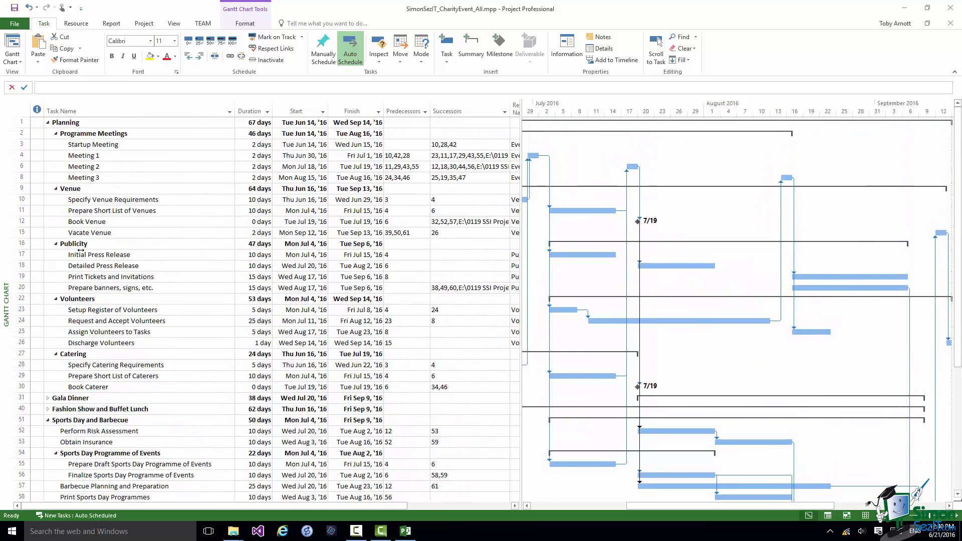
{"action": "left_click", "coordinate": [90, 232]}
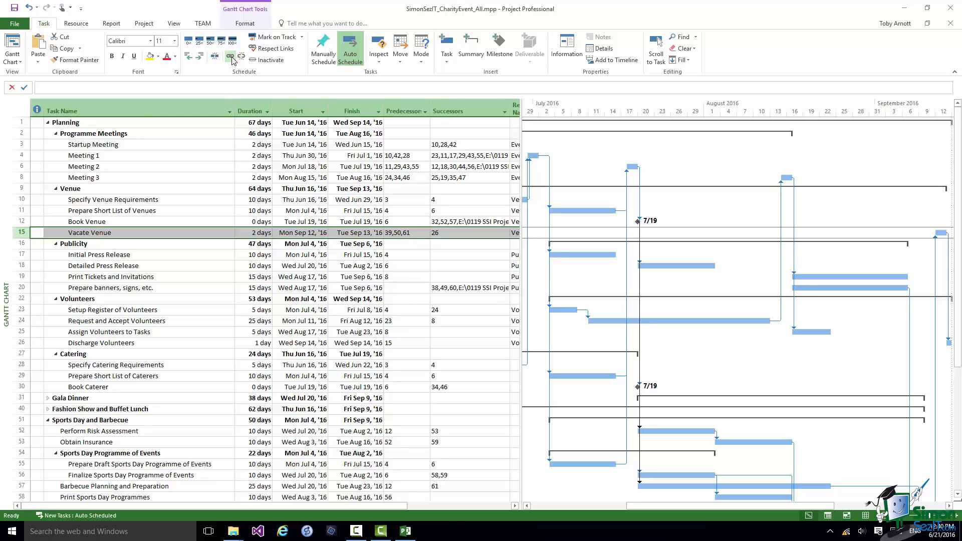
{"action": "left_click", "coordinate": [230, 56]}
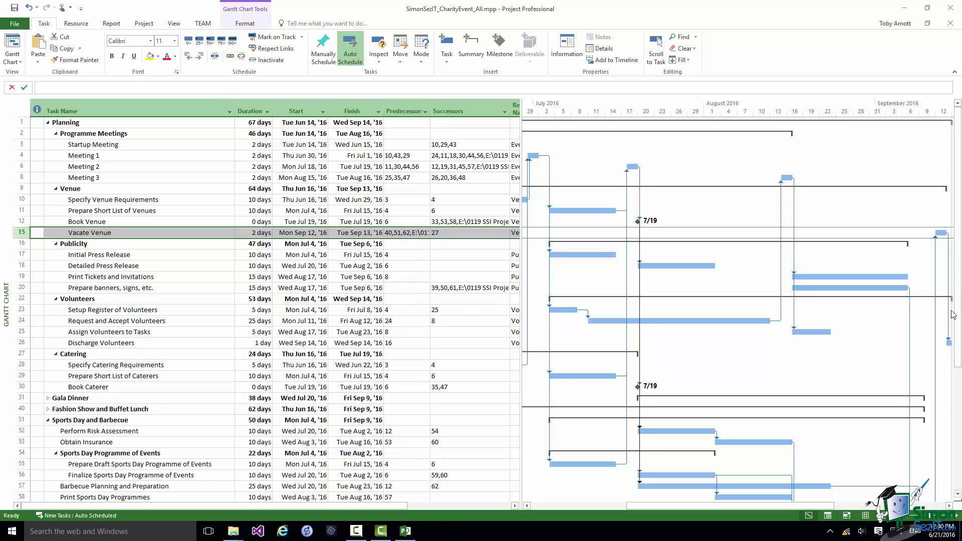
{"action": "scroll", "scroll_direction": "down", "scroll_amount": 3}
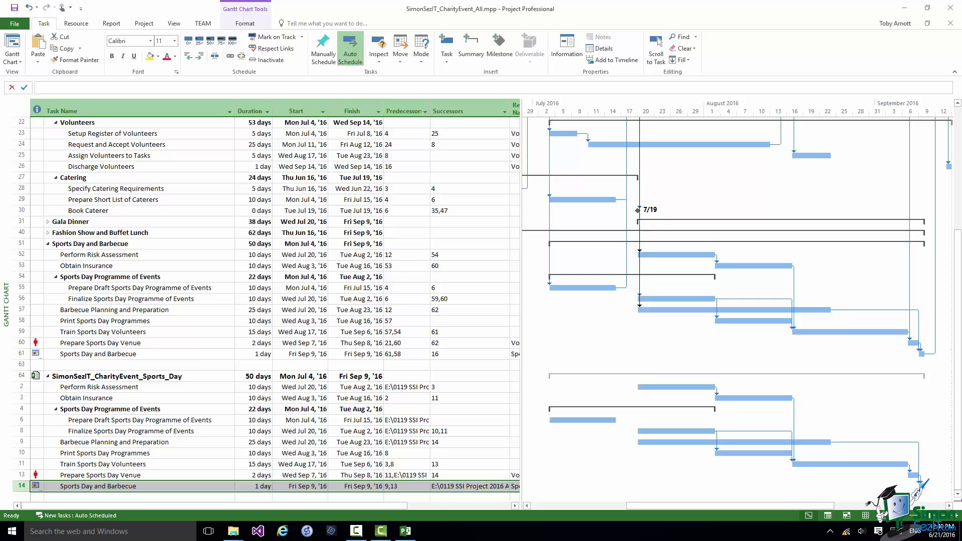
{"action": "left_click", "coordinate": [174, 23]}
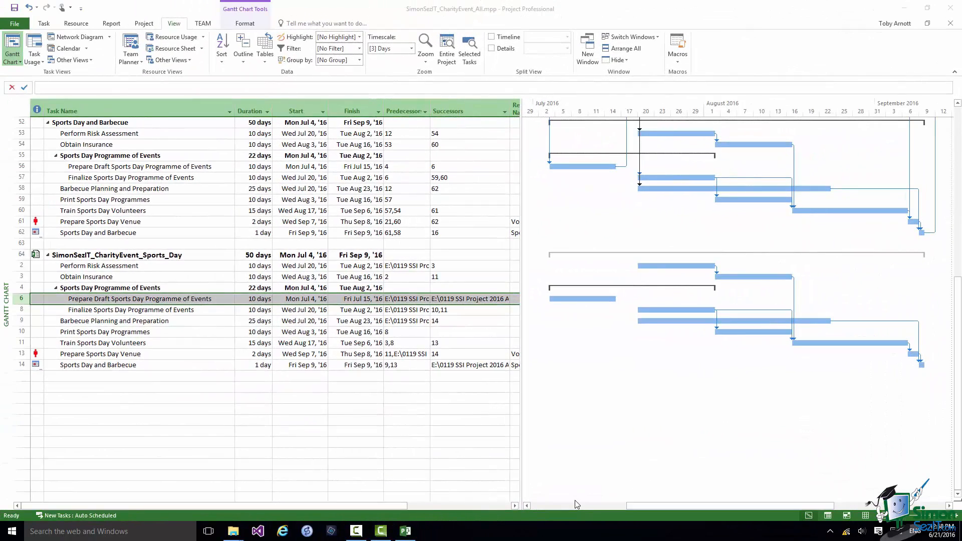
{"action": "mouse_move", "coordinate": [565, 437]}
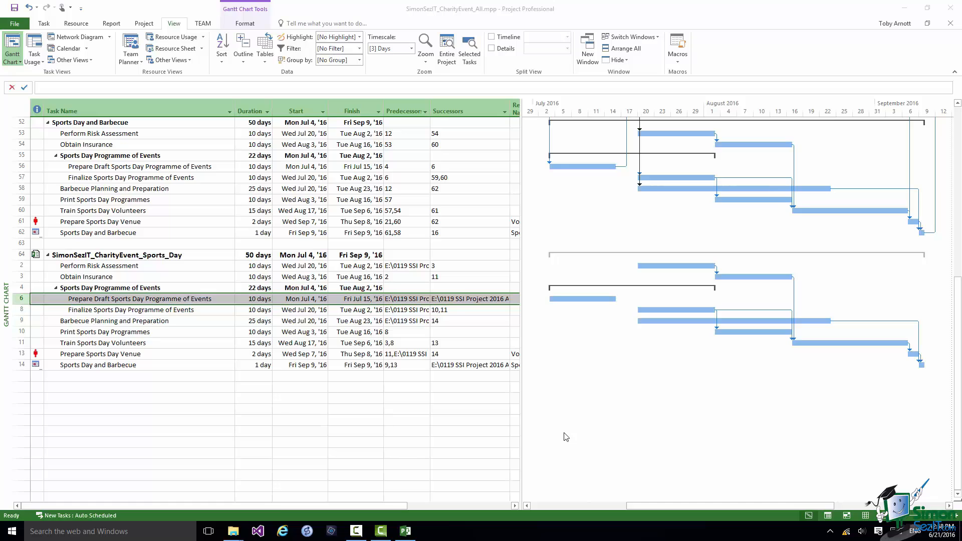
Delete the original Sports Day and Barbecue summary task with its subtasks, confirming the Planning Wizard.
{"action": "scroll", "scroll_direction": "up", "scroll_amount": 3}
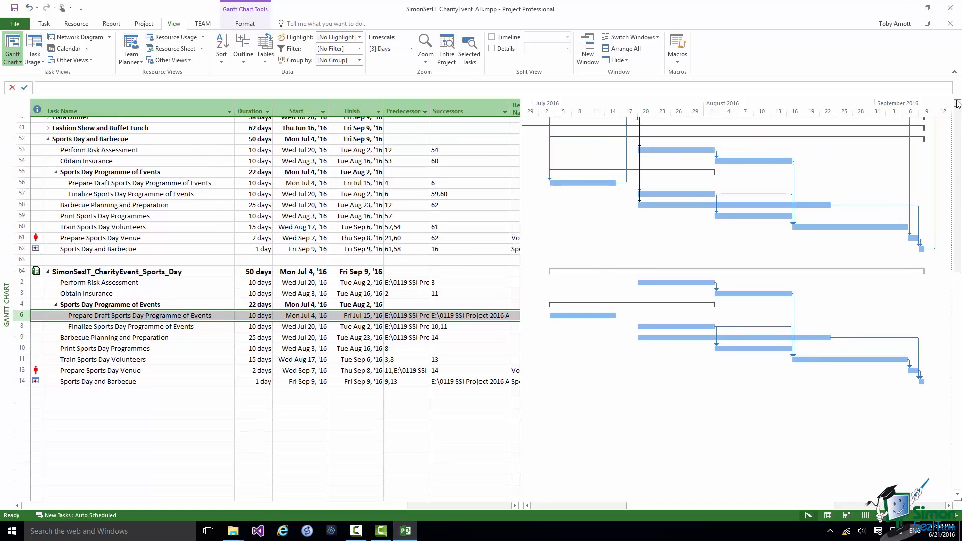
{"action": "scroll", "scroll_direction": "up", "scroll_amount": 3}
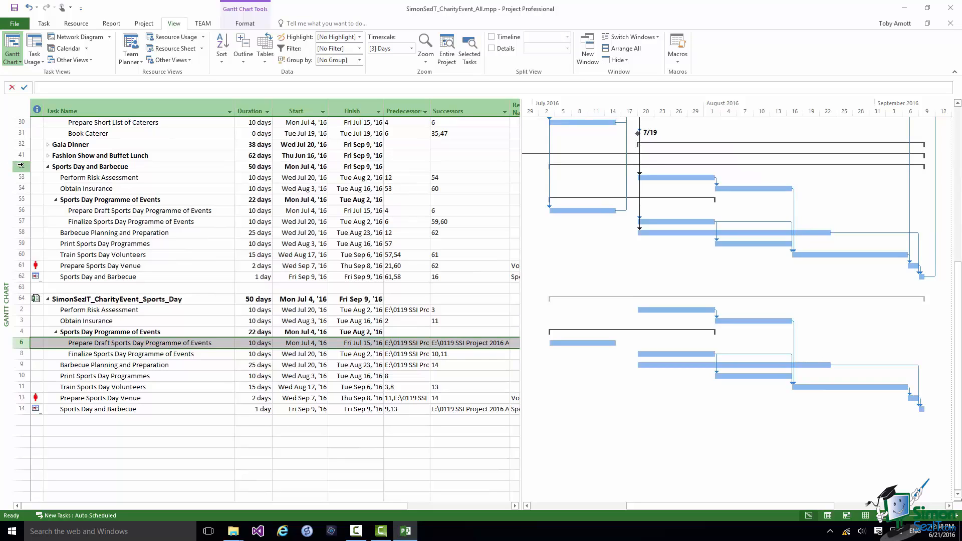
{"action": "left_click", "coordinate": [90, 166]}
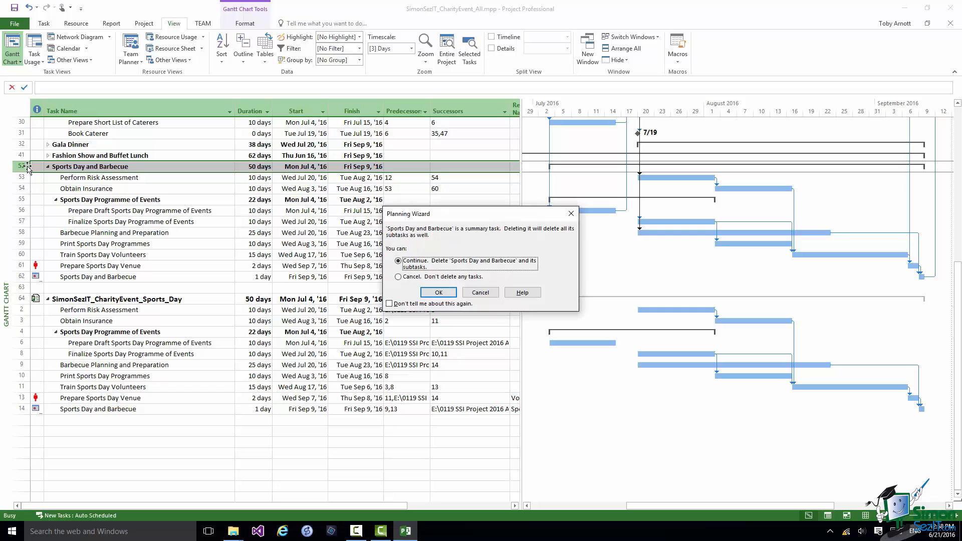
{"action": "mouse_move", "coordinate": [178, 361]}
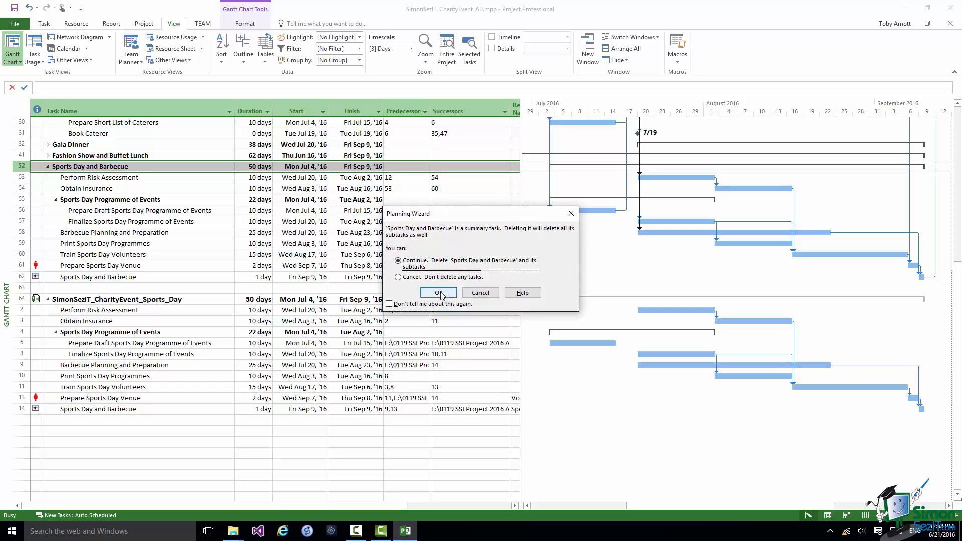
{"action": "left_click", "coordinate": [438, 292]}
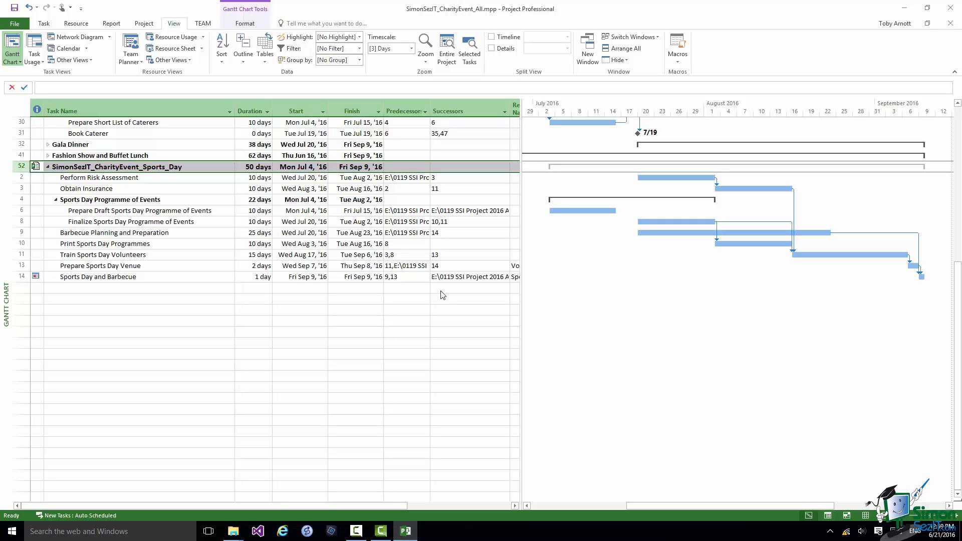
{"action": "mouse_move", "coordinate": [441, 303]}
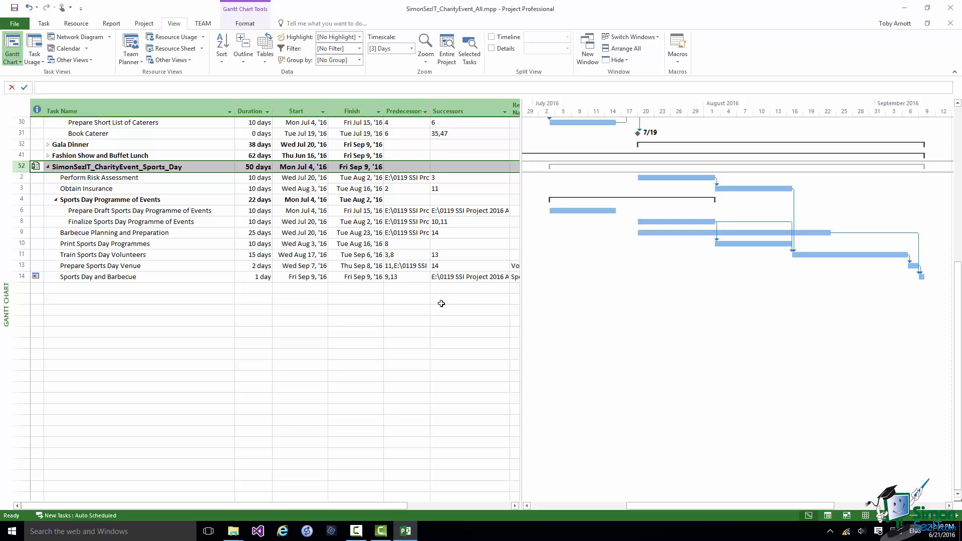
{"action": "mouse_move", "coordinate": [481, 332]}
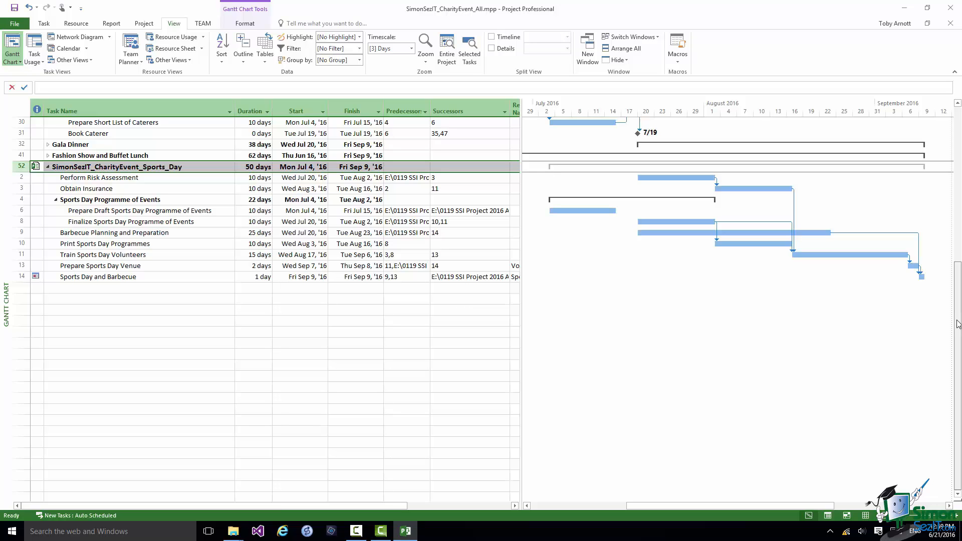
{"action": "scroll", "scroll_direction": "up", "scroll_amount": 3}
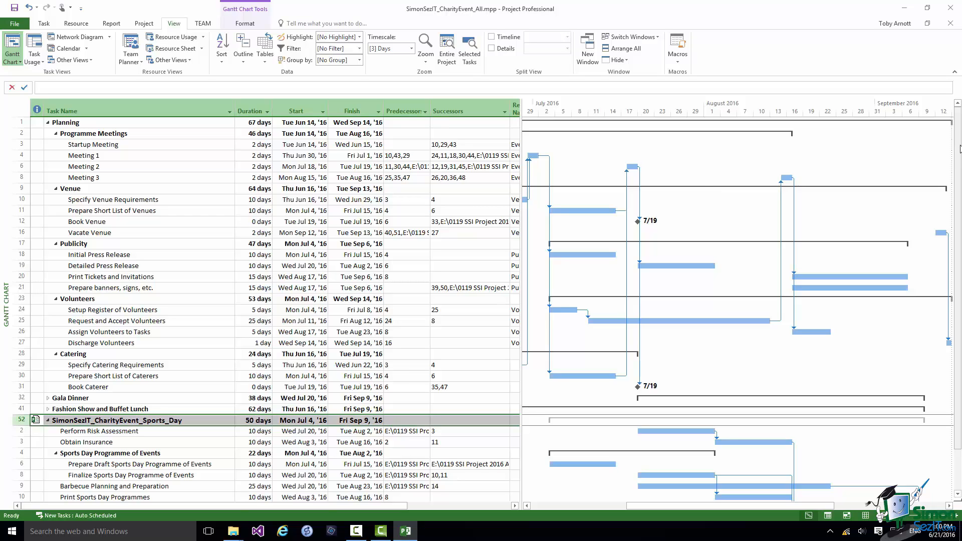
{"action": "mouse_move", "coordinate": [844, 297]}
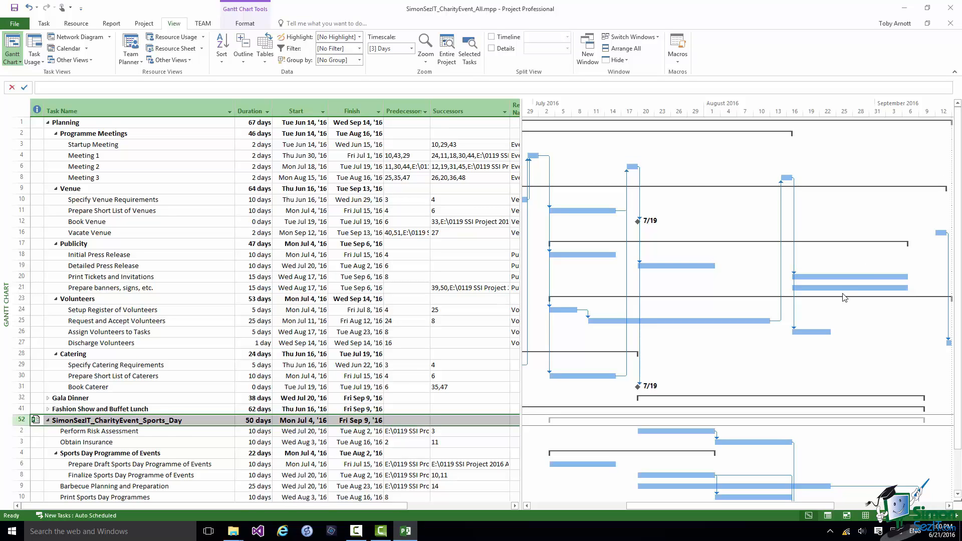
{"action": "scroll", "scroll_direction": "down", "scroll_amount": 3}
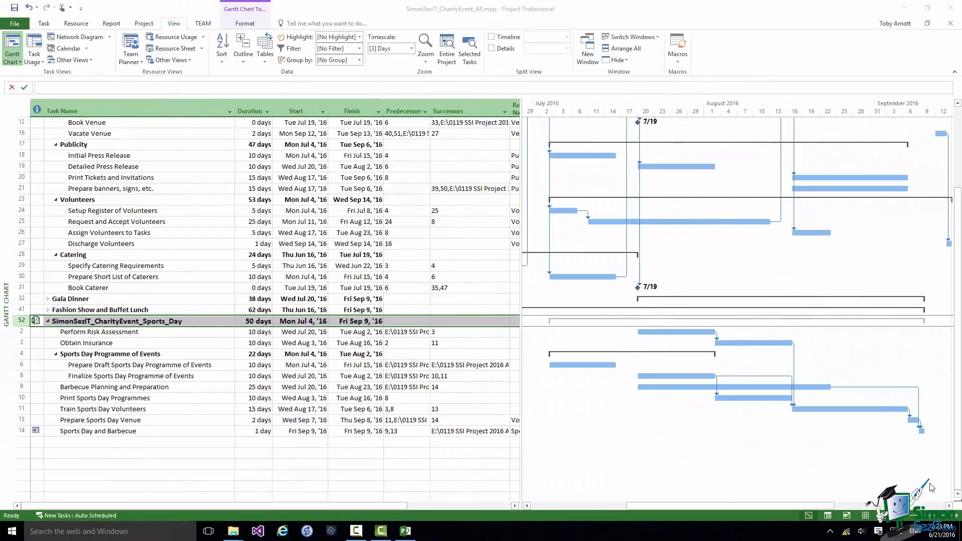
{"action": "mouse_move", "coordinate": [950, 179]}
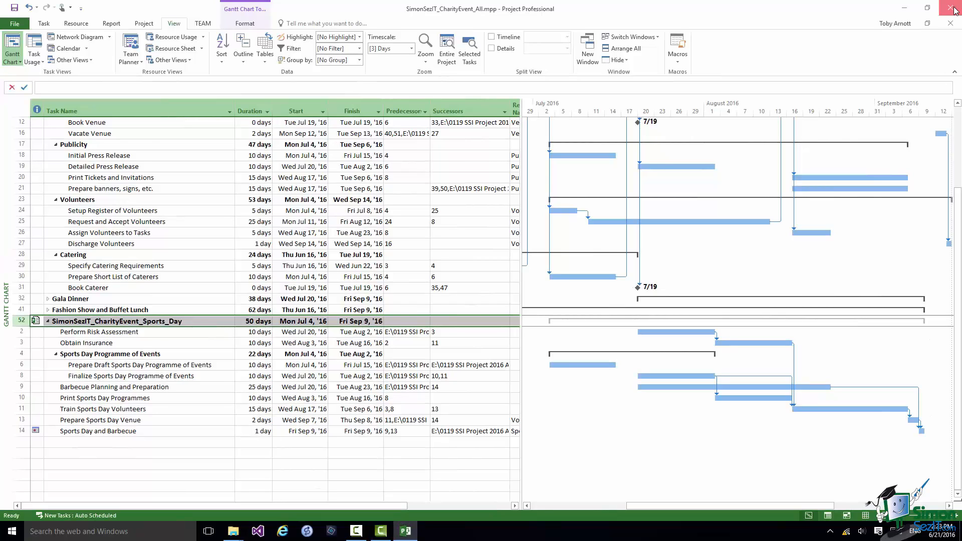
Close the Charity Event plan, saving changes to SimonSezIT_CharityEvent_Sports_Day.mpp.
{"action": "left_click", "coordinate": [952, 7]}
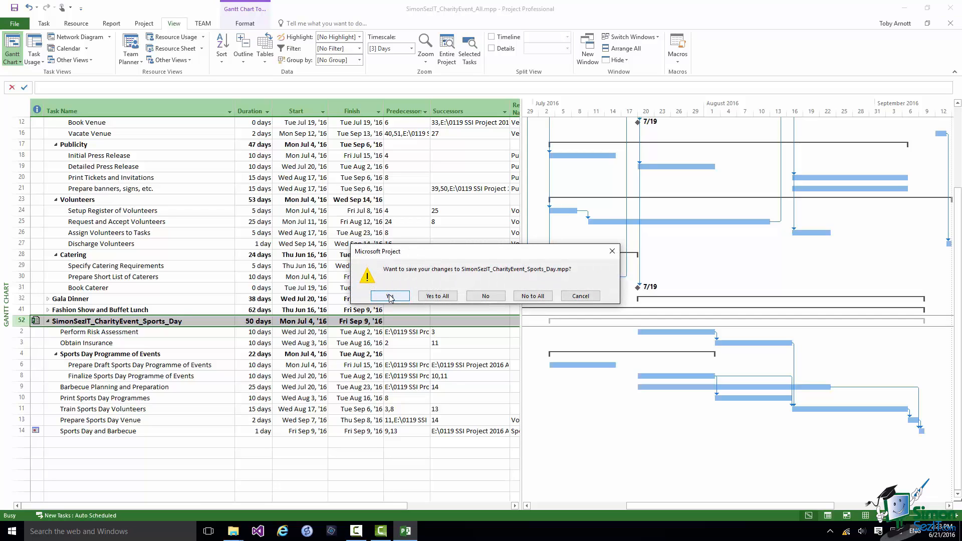
{"action": "left_click", "coordinate": [389, 296]}
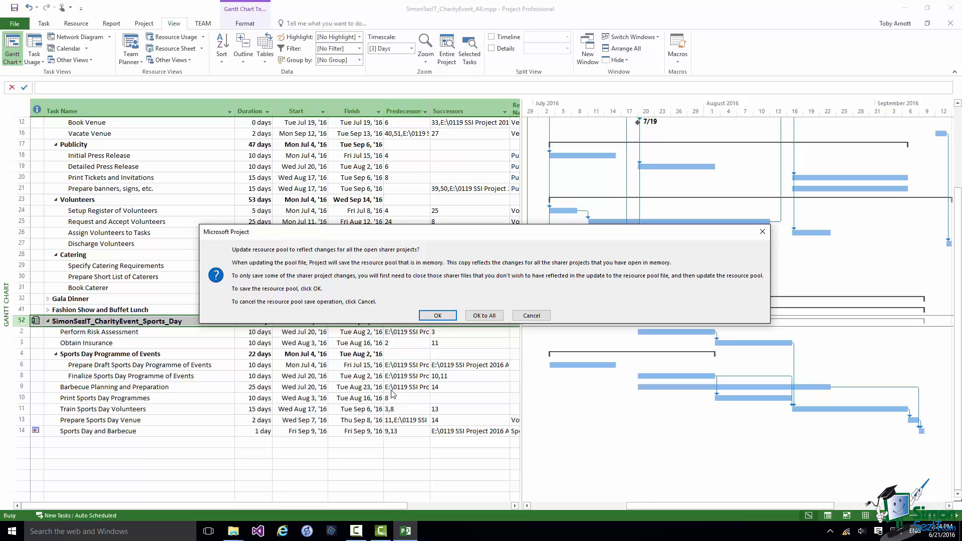
{"action": "mouse_move", "coordinate": [230, 516]}
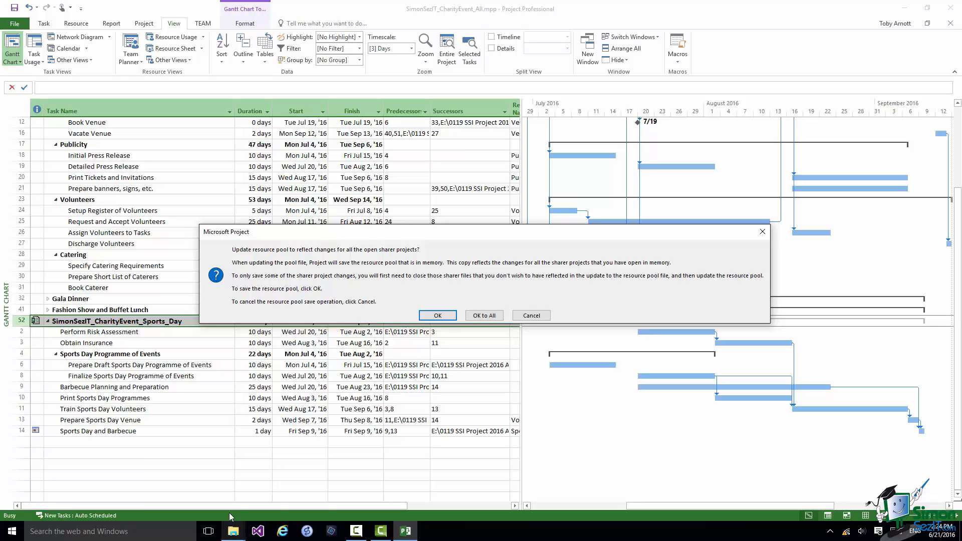